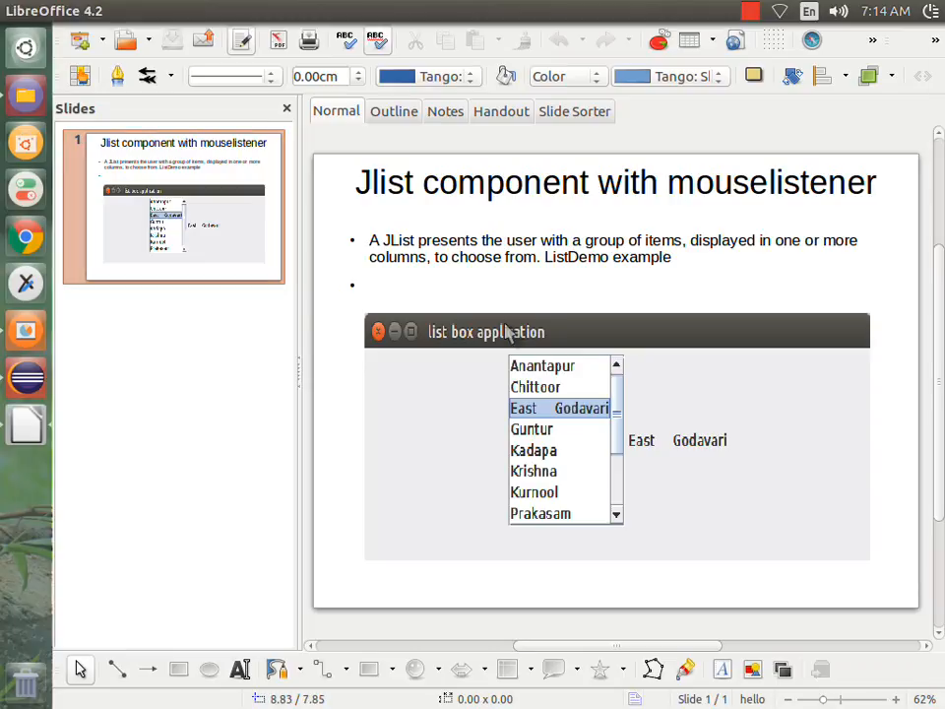
Step: Present the JList component slide full screen, then end the slideshow
key(F5)
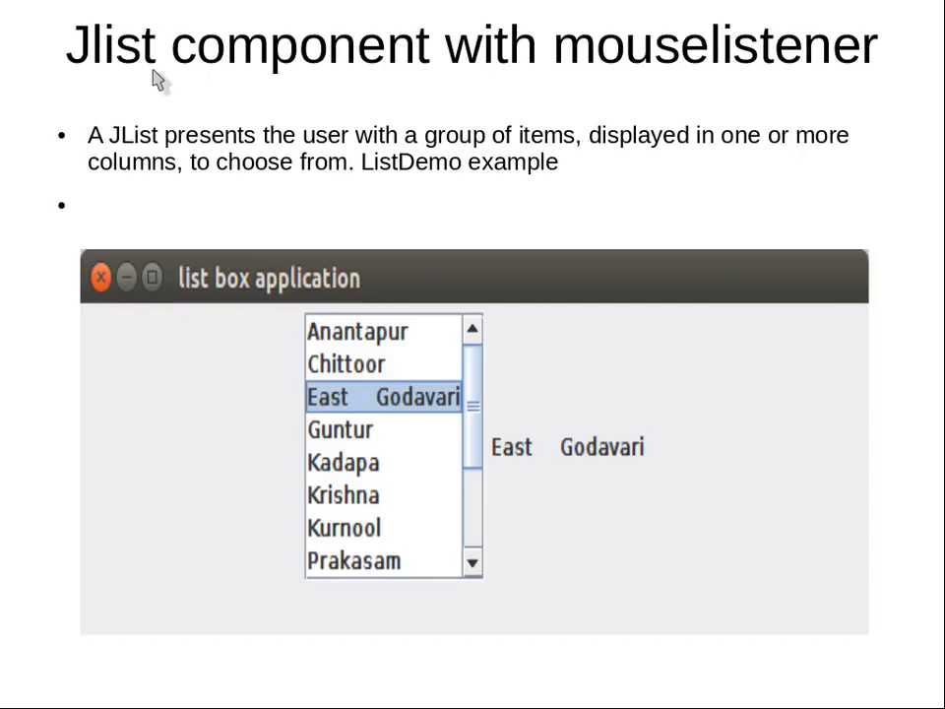
mouse_move(758, 106)
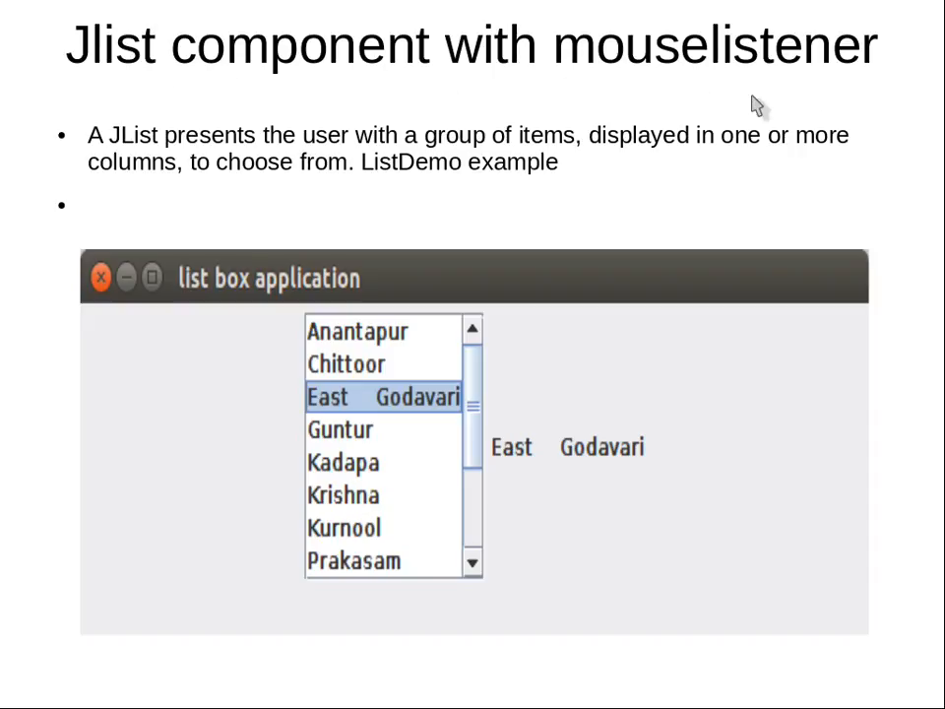
mouse_move(313, 192)
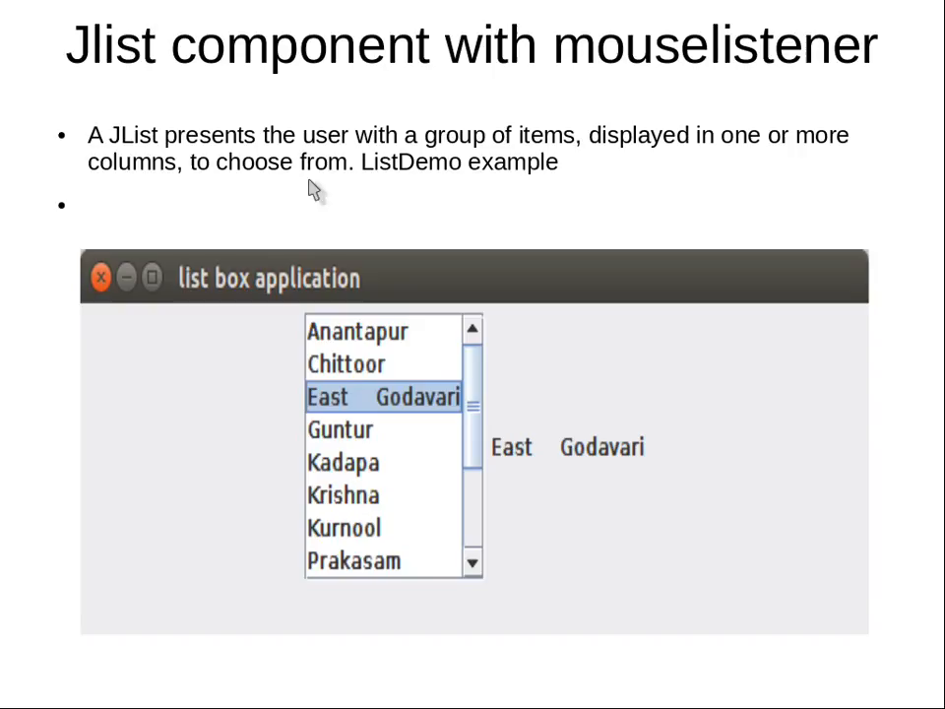
mouse_move(449, 611)
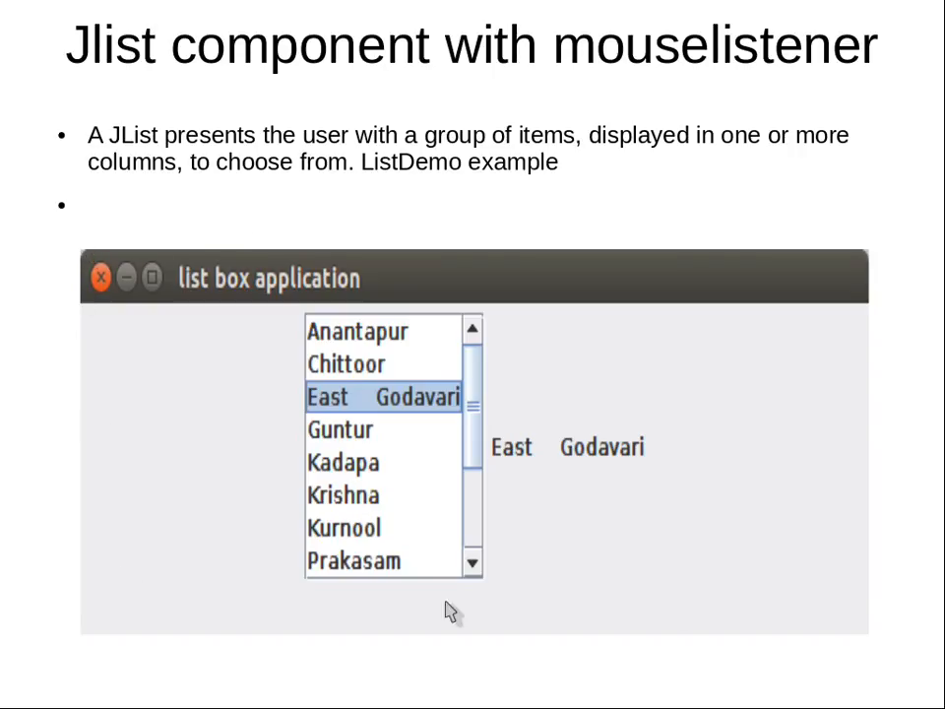
mouse_move(522, 589)
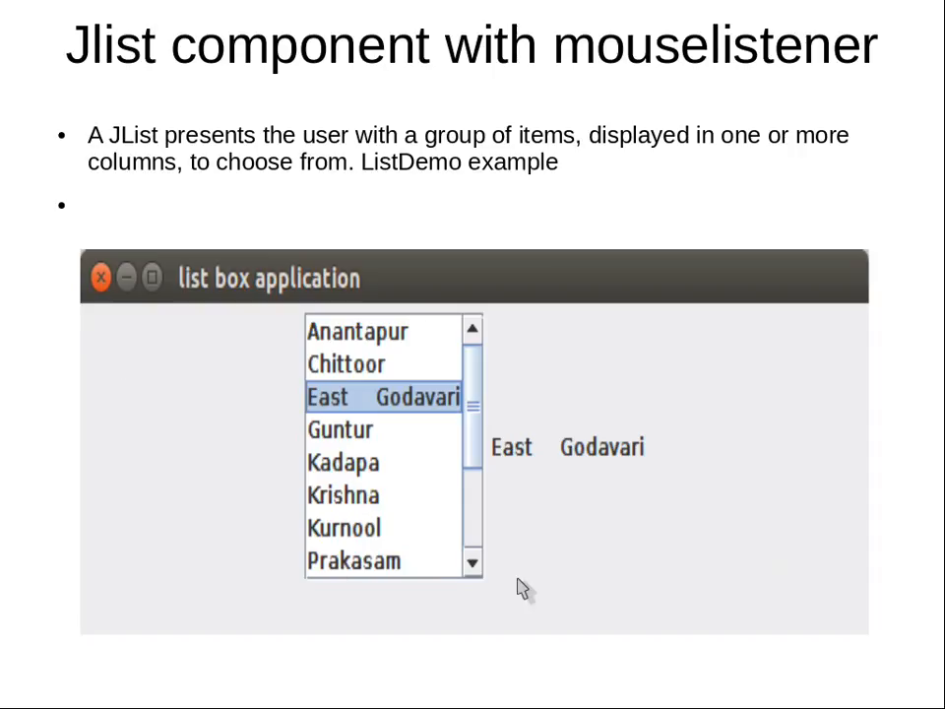
mouse_move(369, 340)
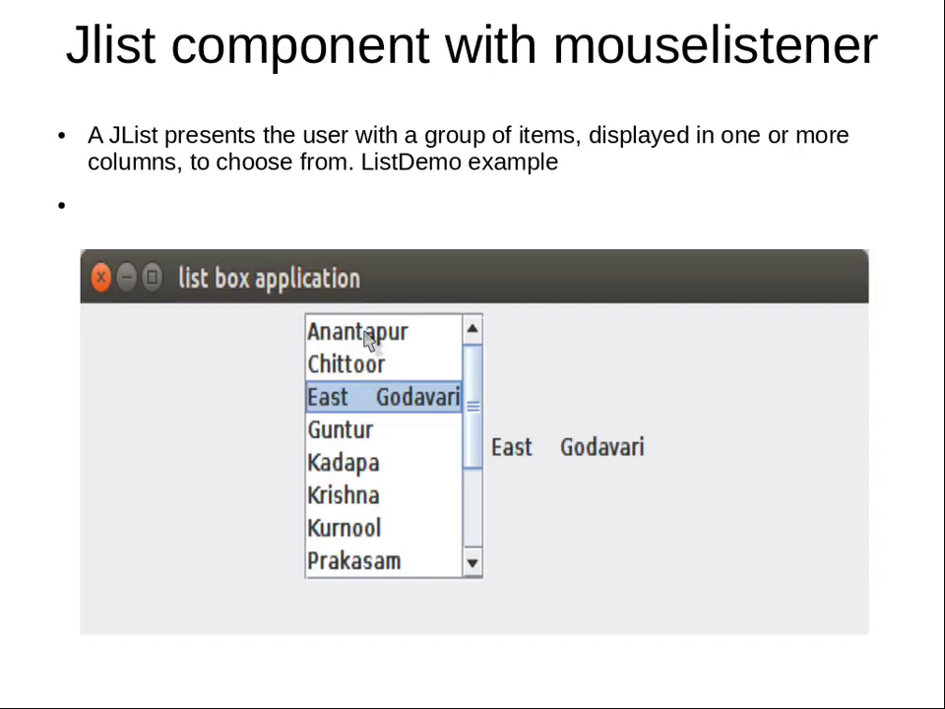
mouse_move(337, 449)
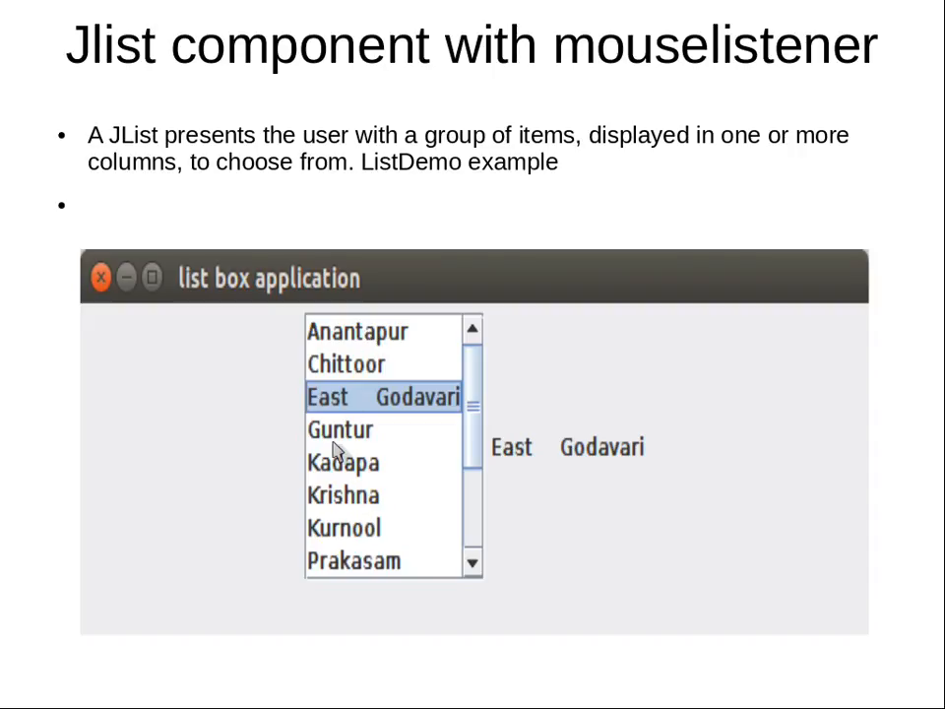
mouse_move(552, 471)
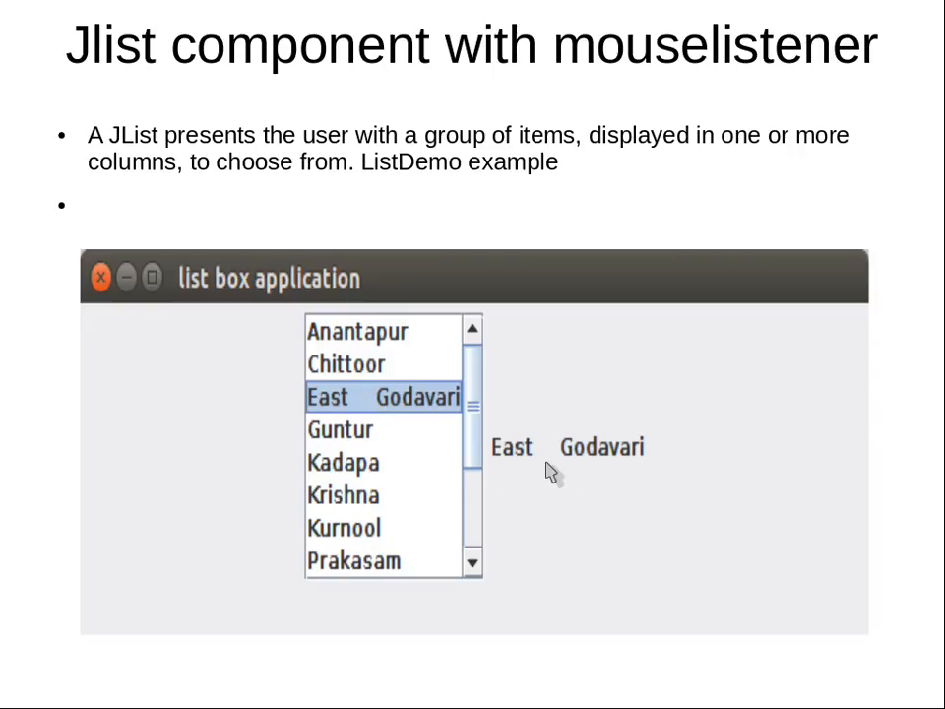
mouse_move(542, 463)
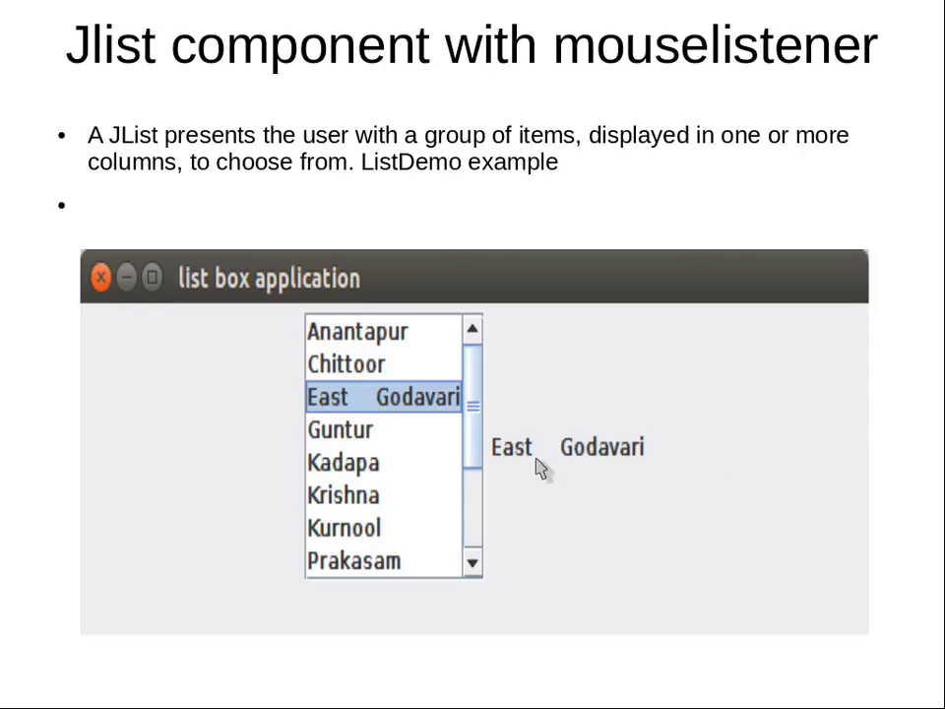
mouse_move(605, 83)
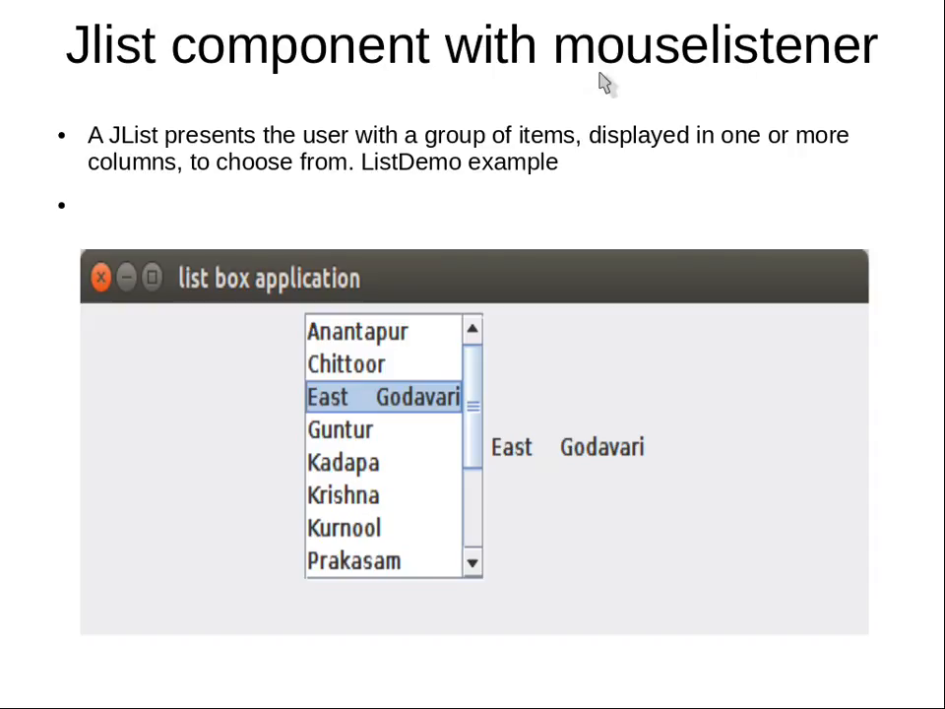
mouse_move(637, 539)
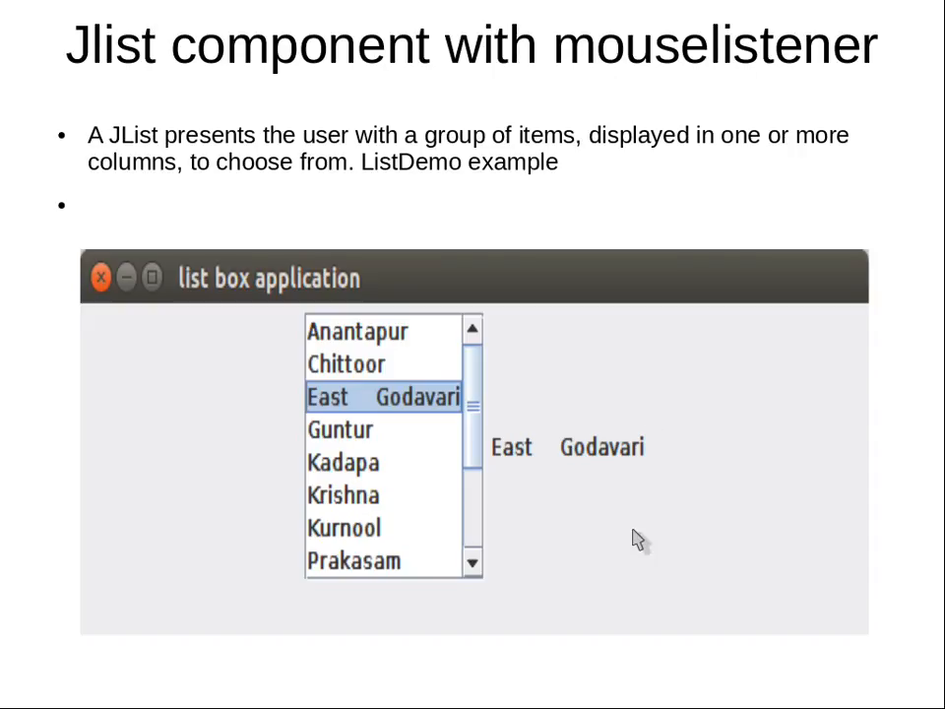
key(Escape)
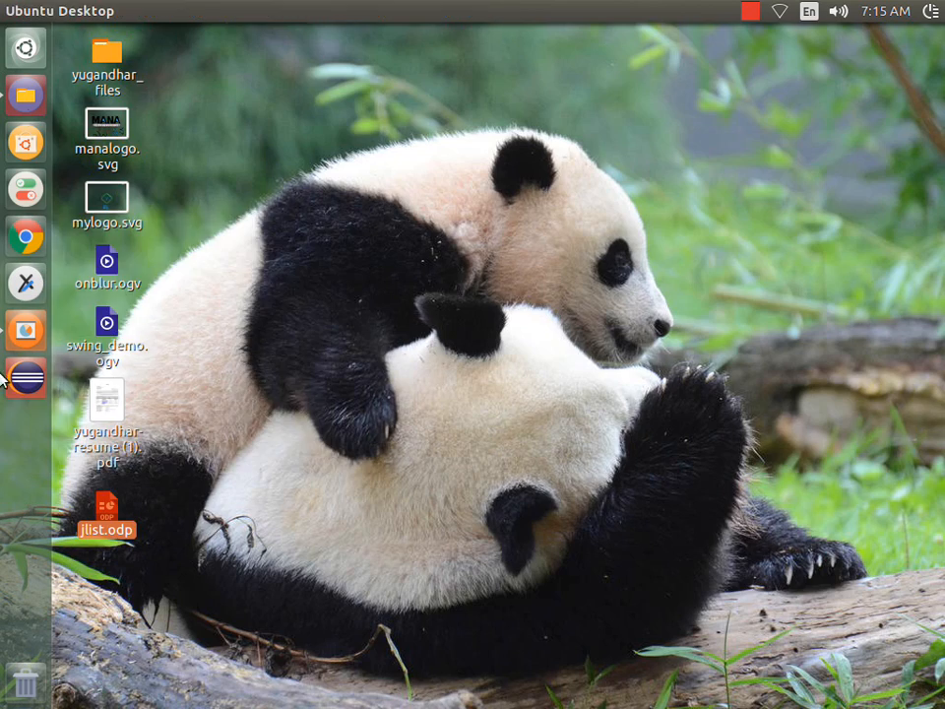
Step: Scroll through JList_Example.java in Eclipse, reviewing the JList, mouse listener and main method
click(25, 376)
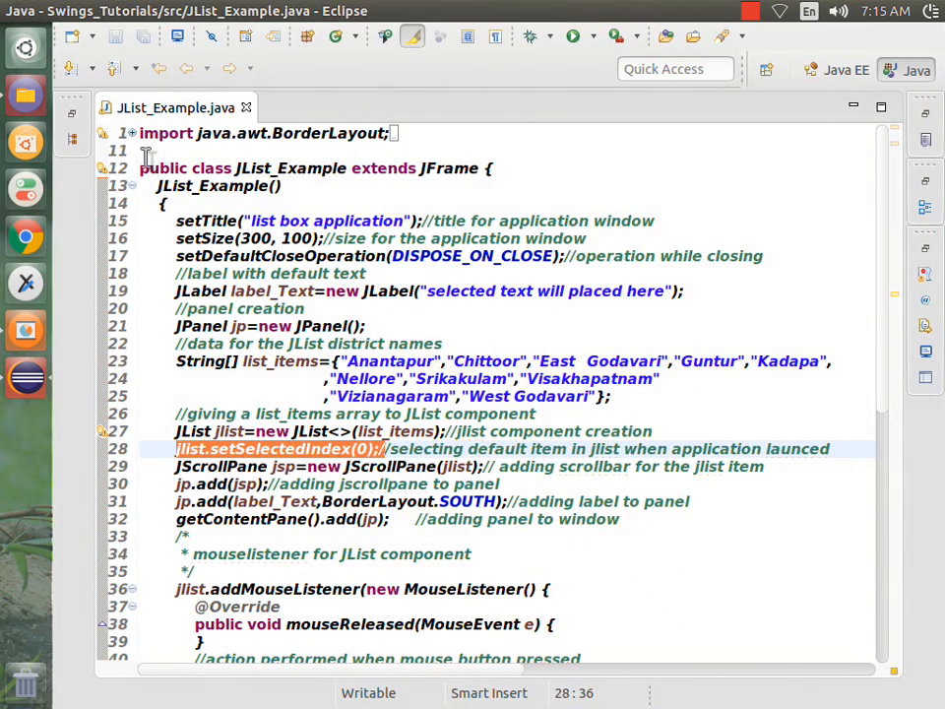
scroll(down, 3)
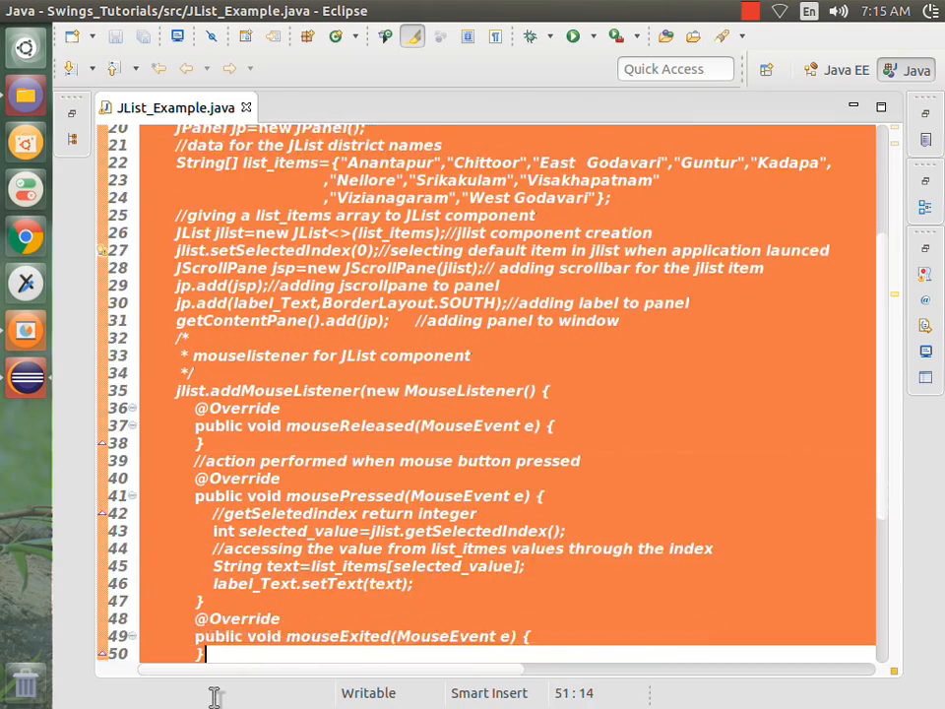
scroll(down, 3)
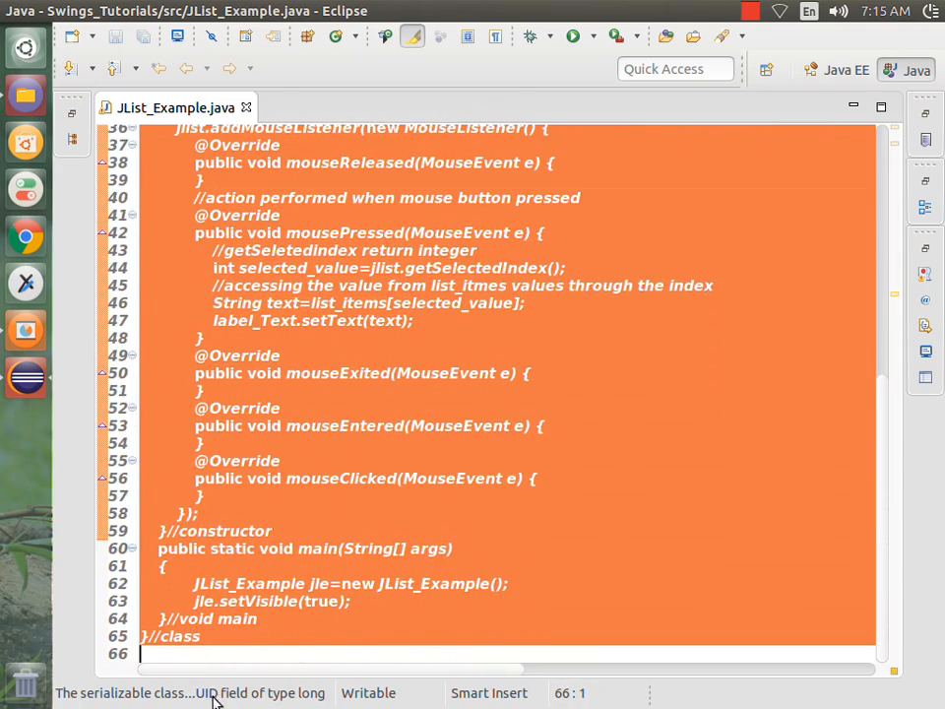
scroll(up, 3)
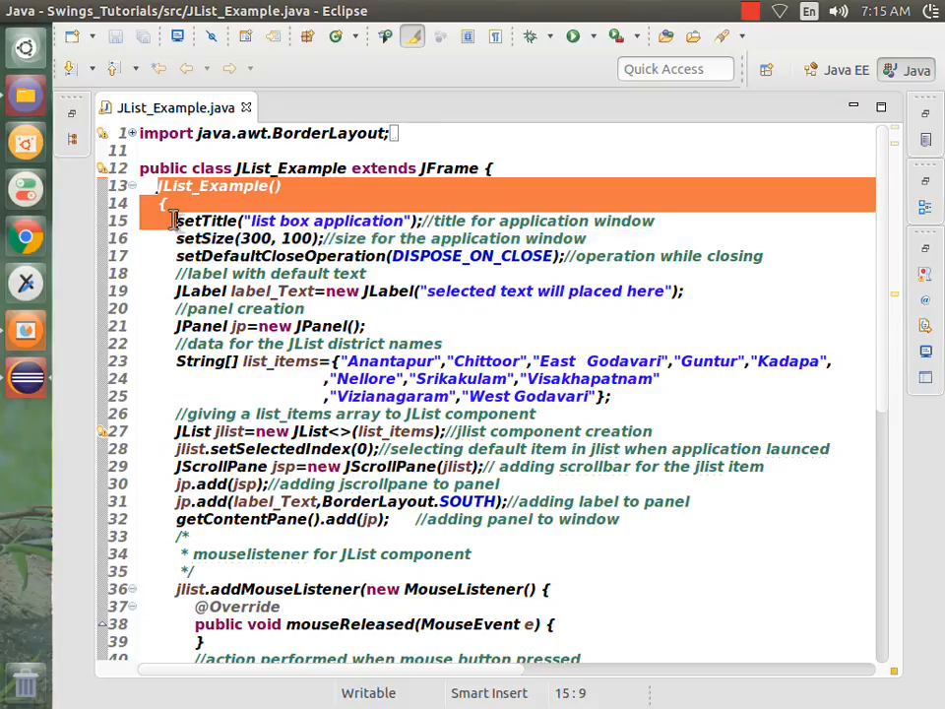
click(207, 220)
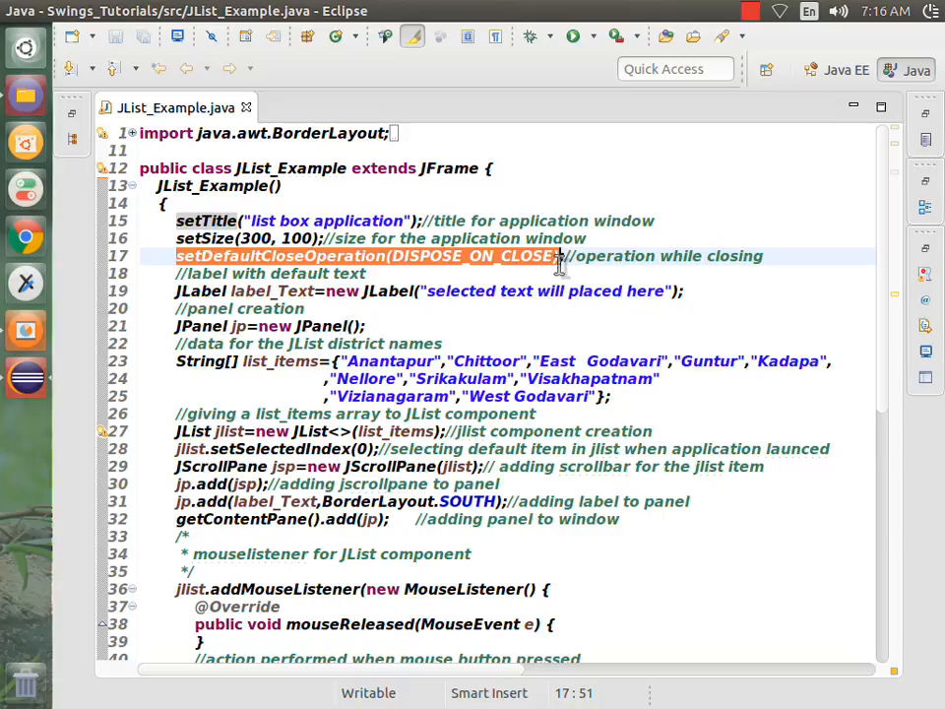
mouse_move(514, 347)
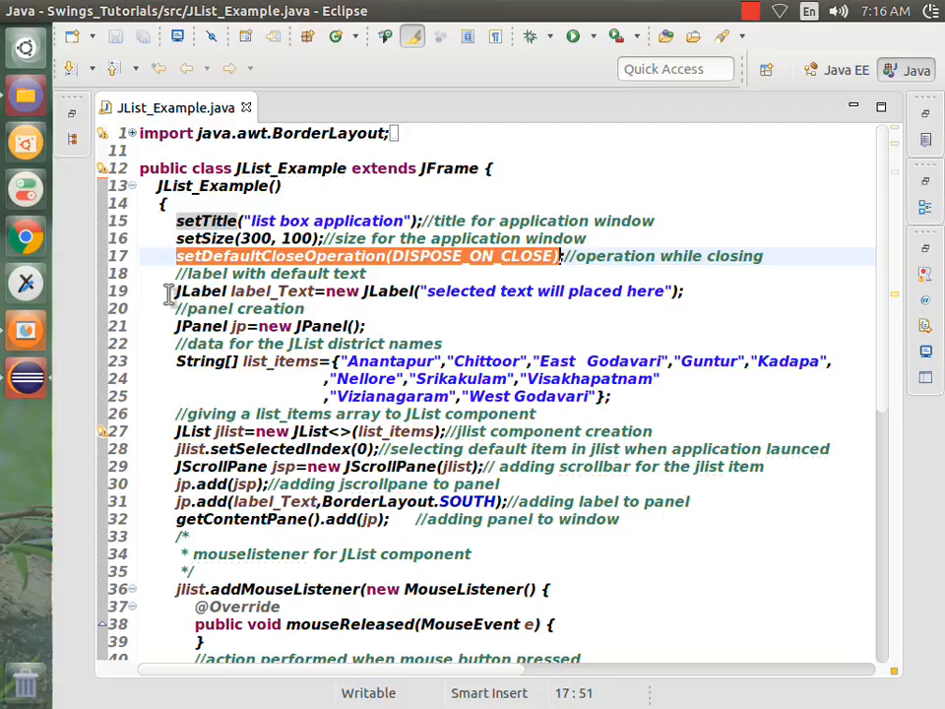
click(669, 290)
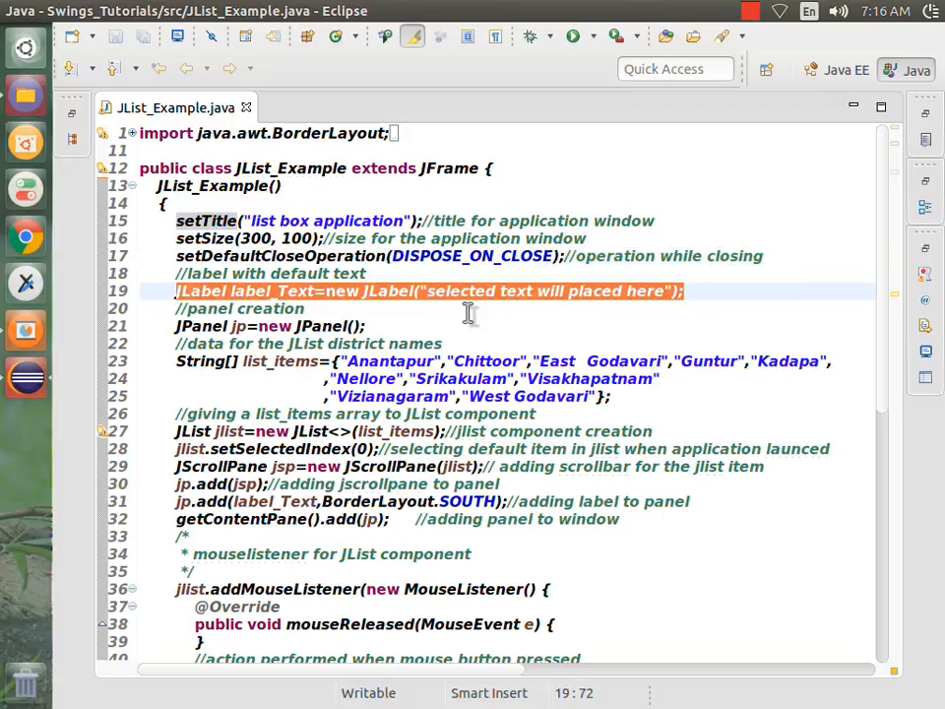
mouse_move(581, 303)
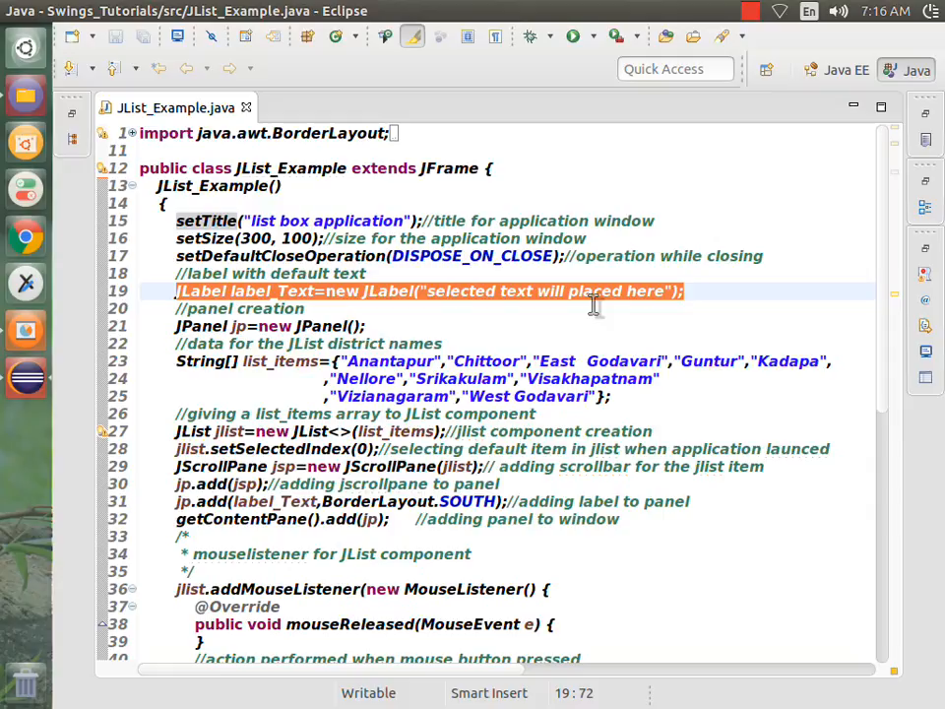
mouse_move(521, 313)
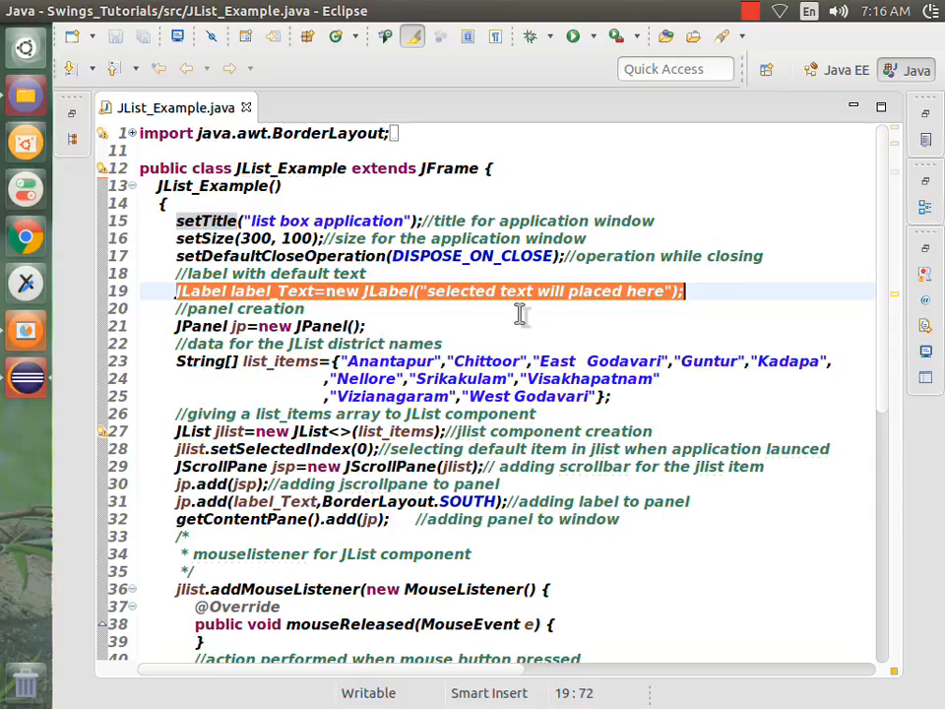
mouse_move(645, 296)
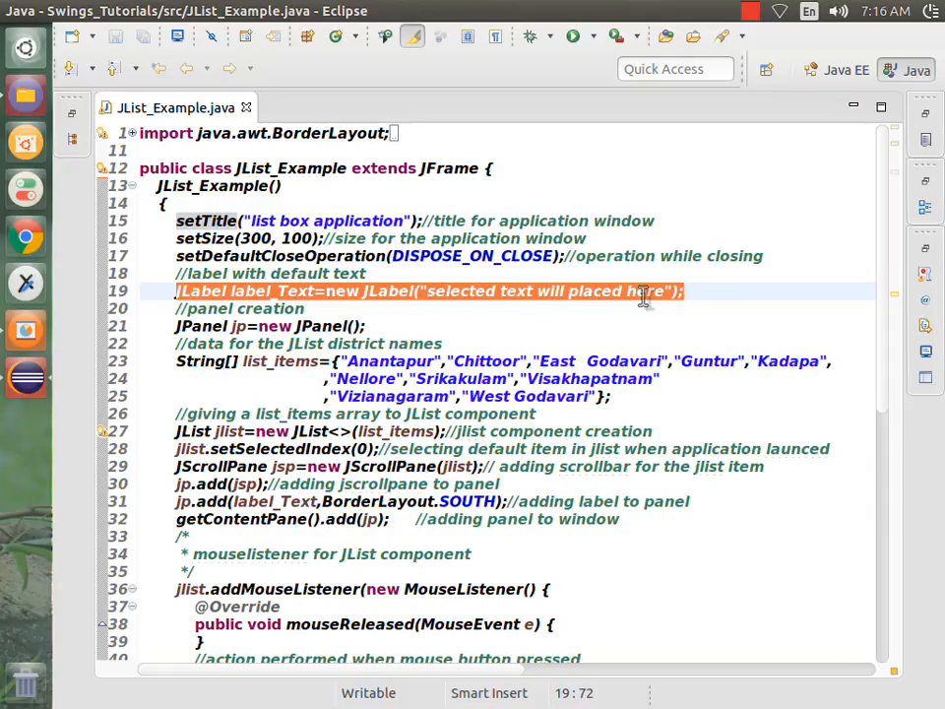
mouse_move(169, 326)
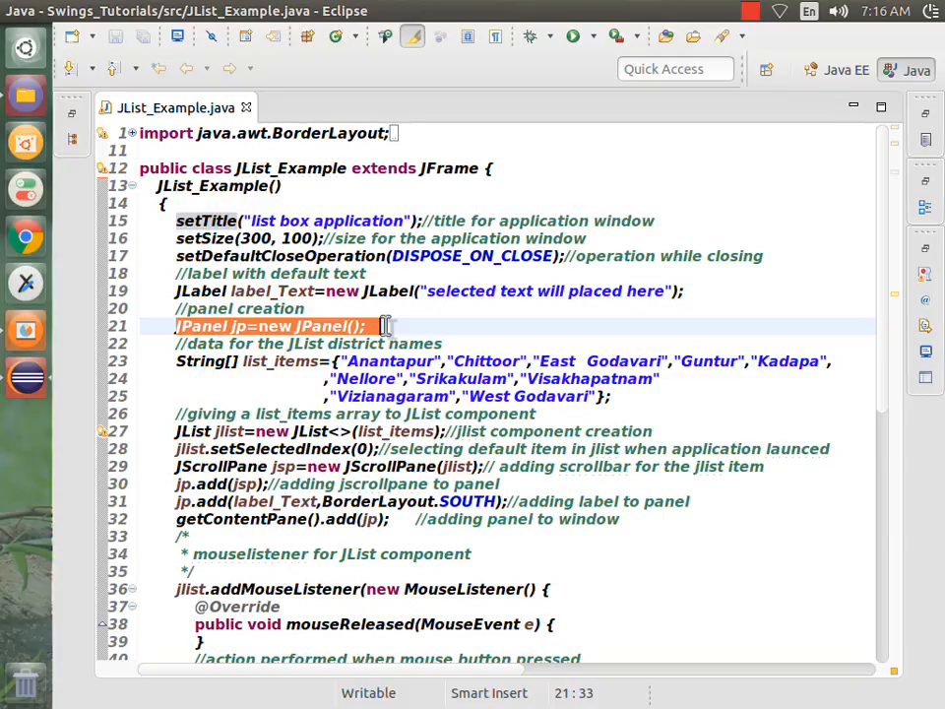
click(202, 378)
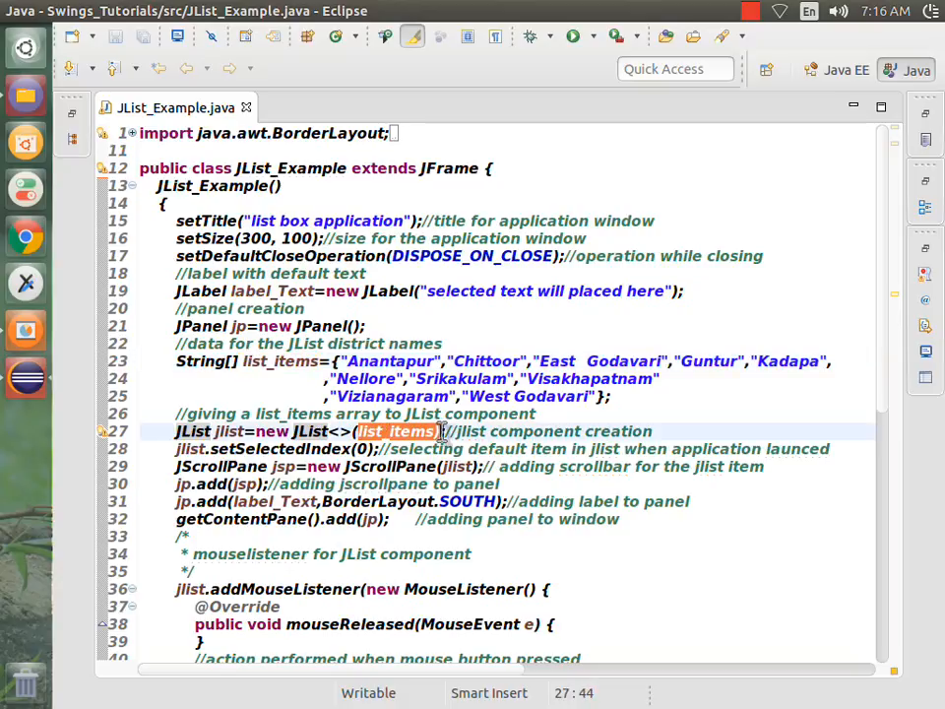
mouse_move(398, 431)
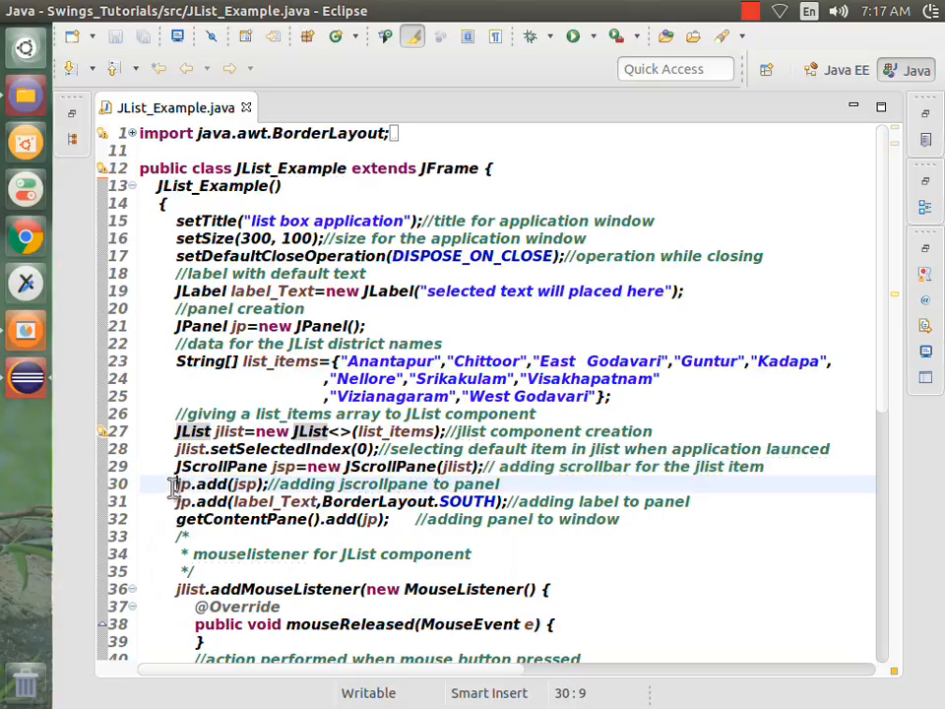
double_click(217, 484)
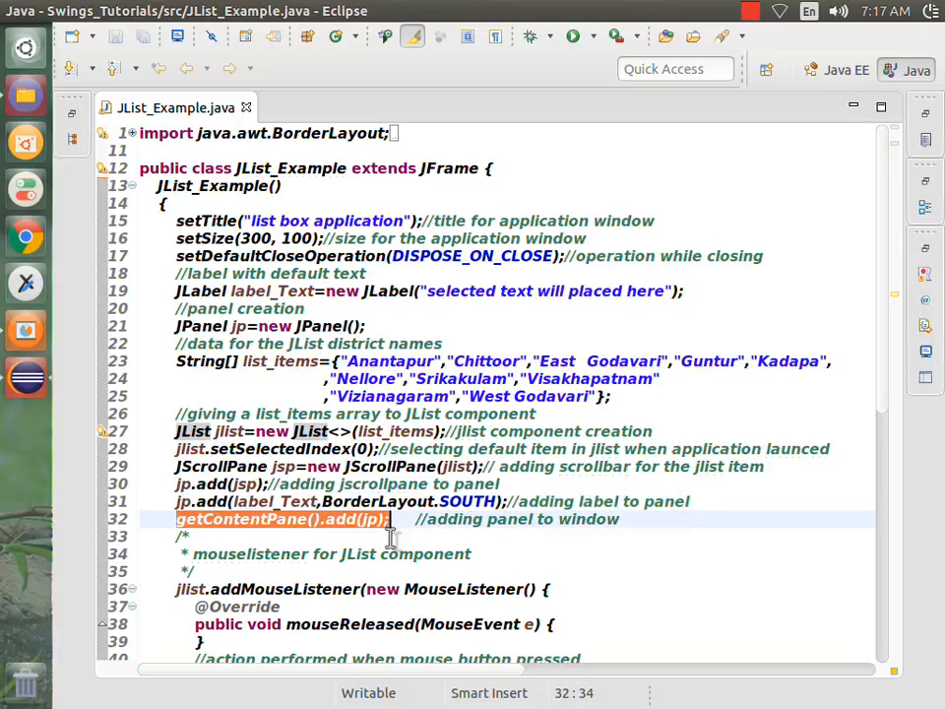
scroll(down, 3)
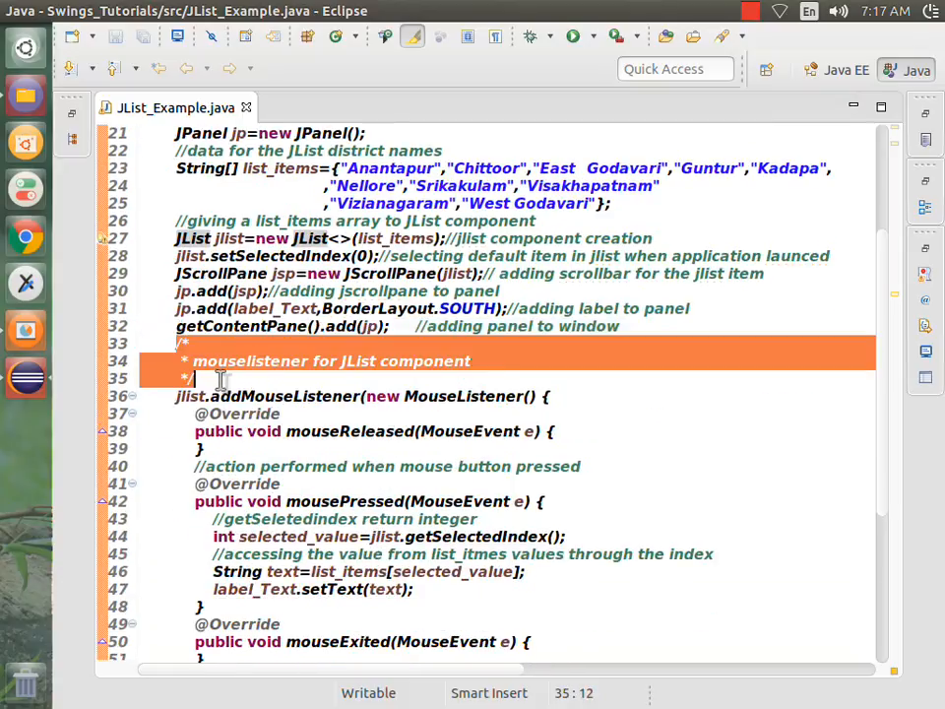
scroll(down, 3)
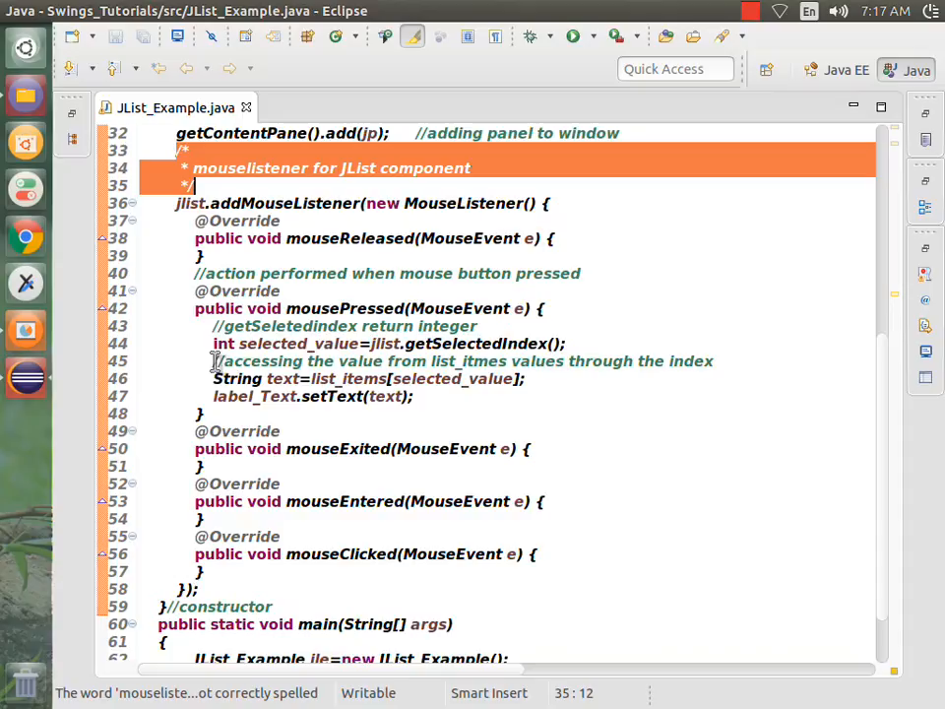
click(192, 308)
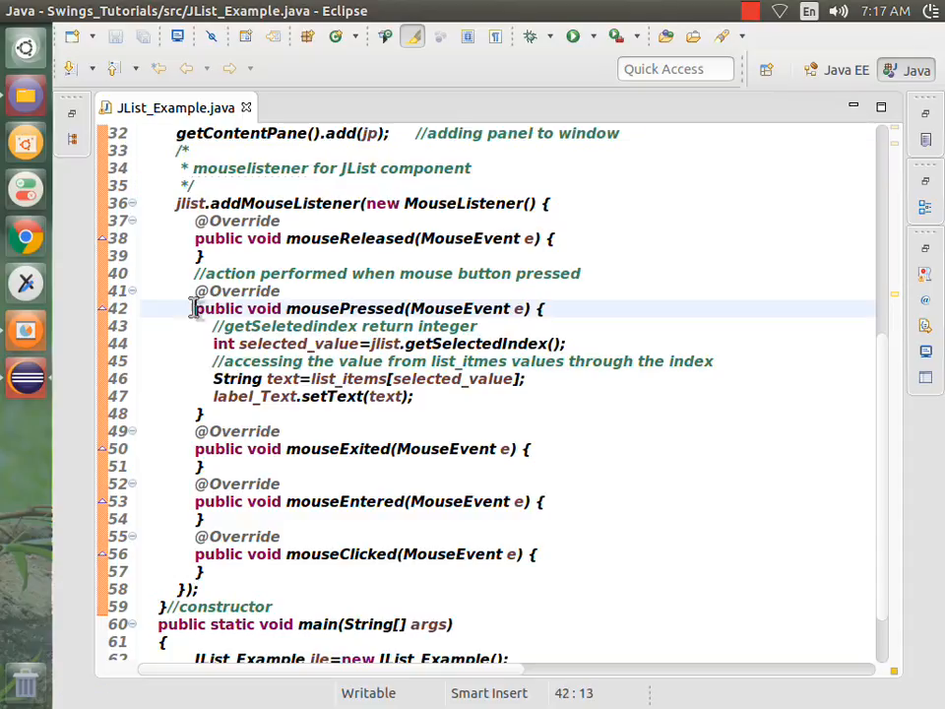
drag(195, 308, 200, 413)
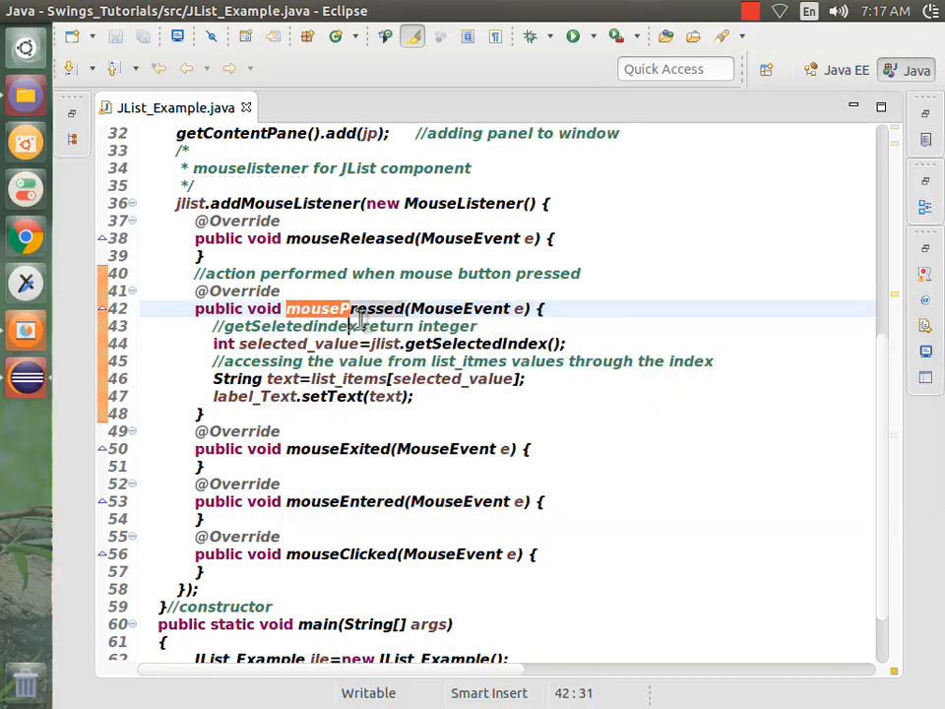
click(249, 360)
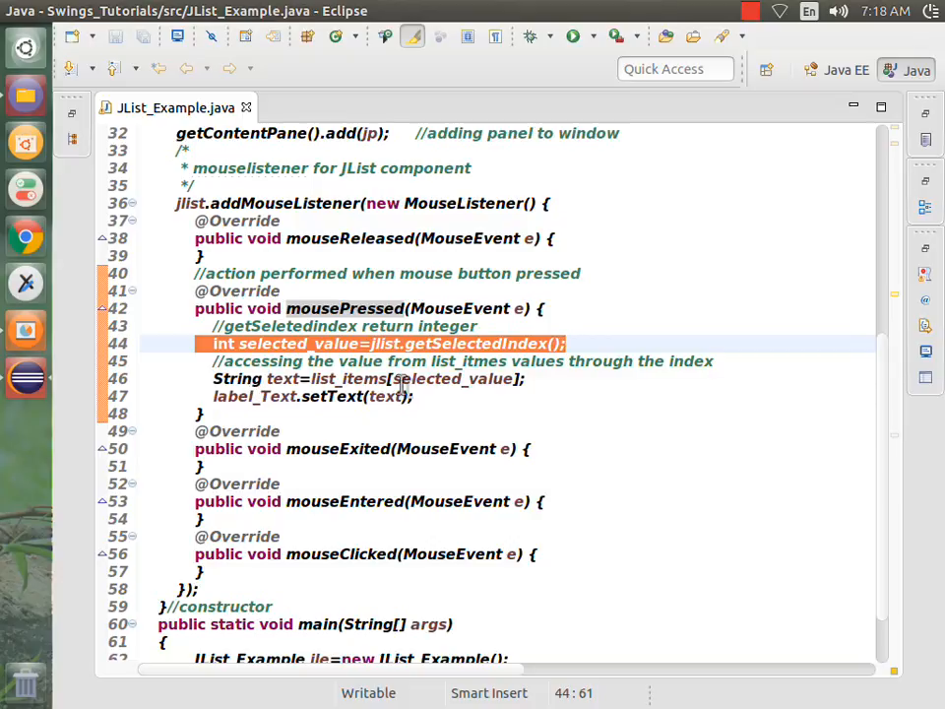
click(311, 378)
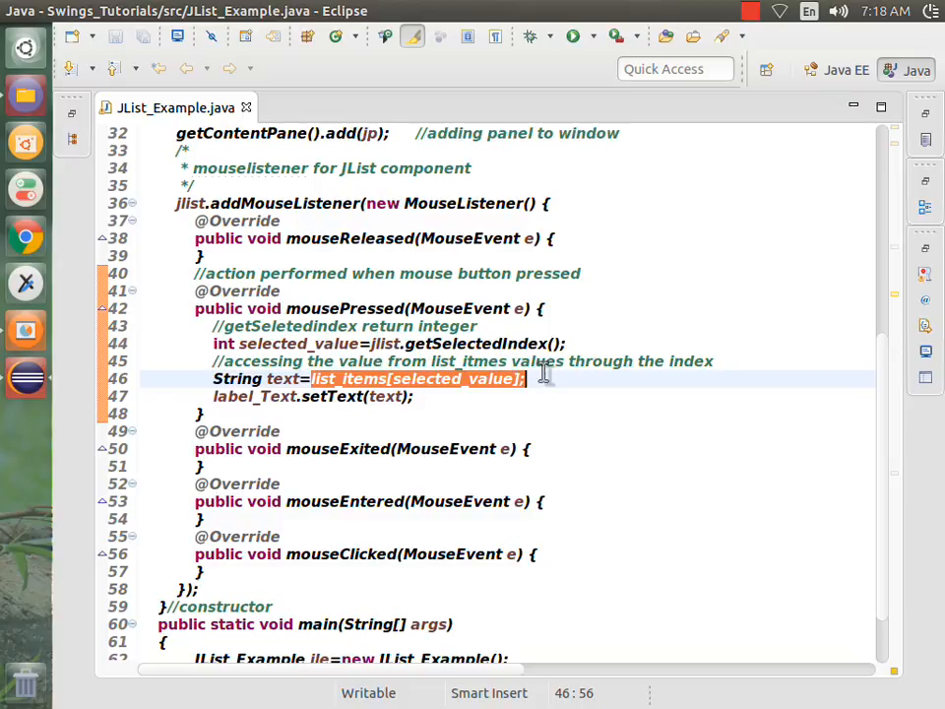
mouse_move(428, 378)
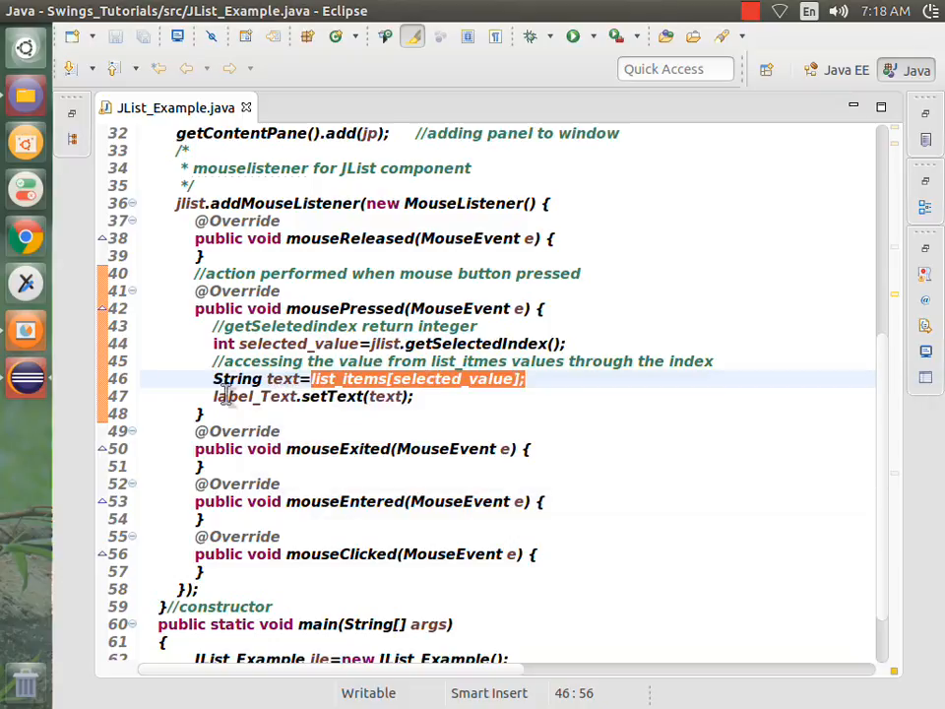
click(325, 396)
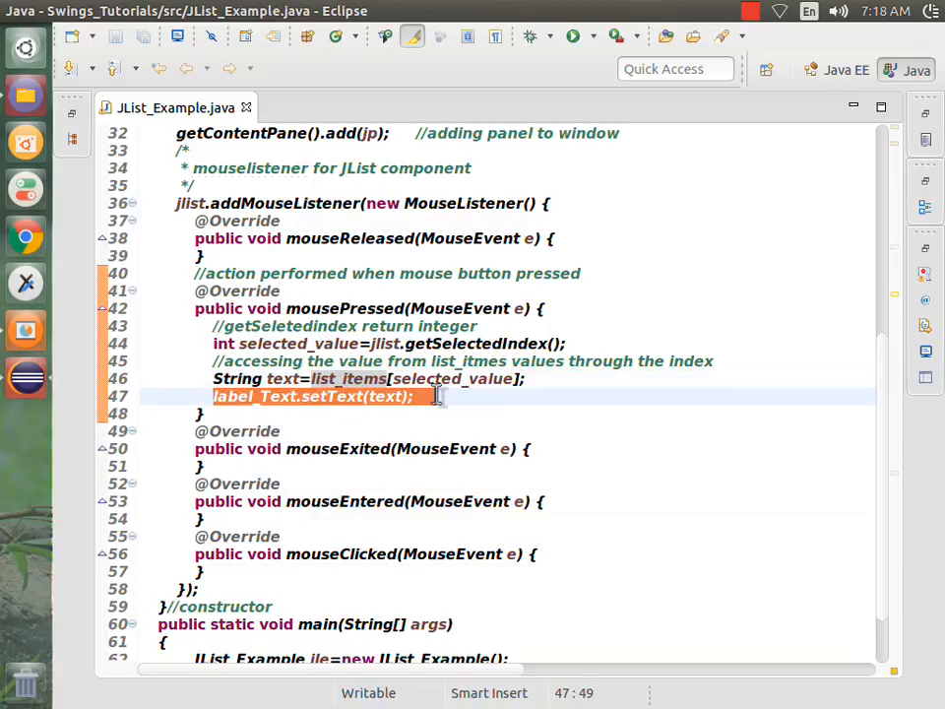
double_click(329, 396)
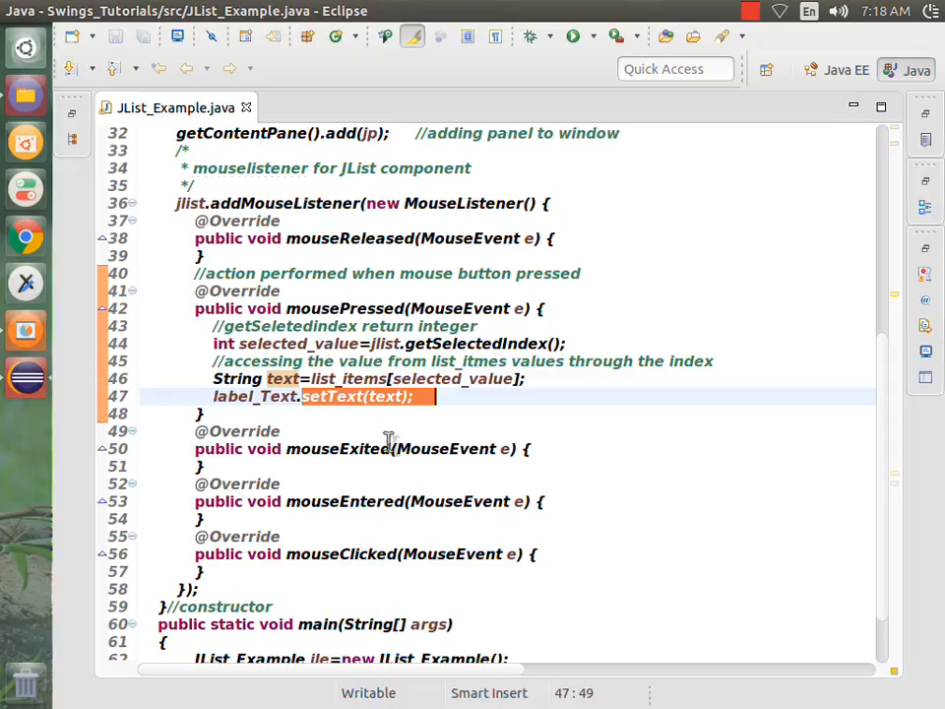
scroll(down, 3)
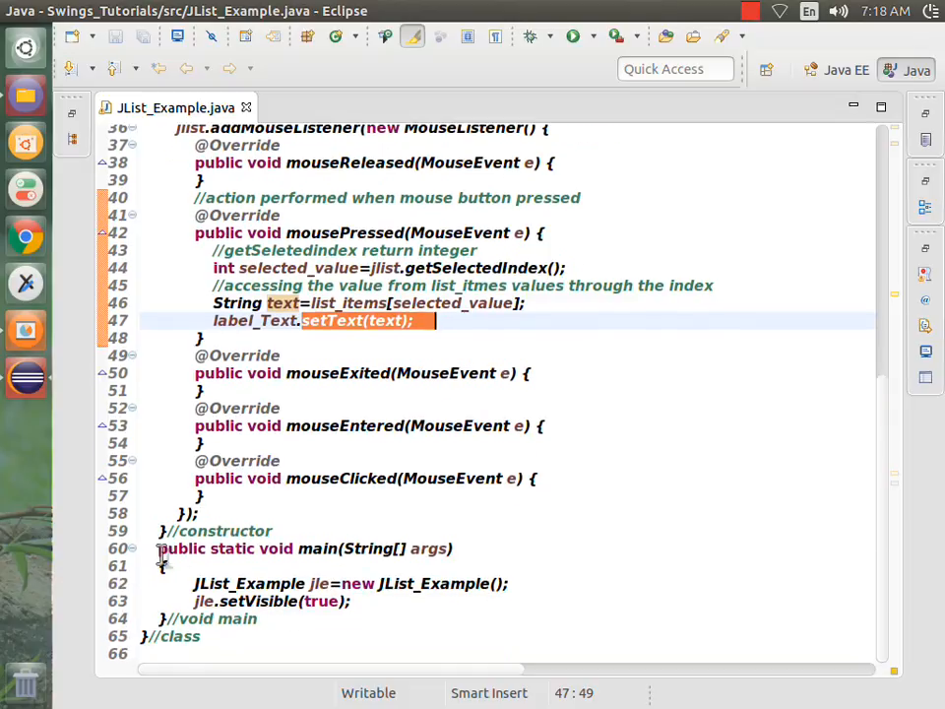
drag(157, 548, 266, 619)
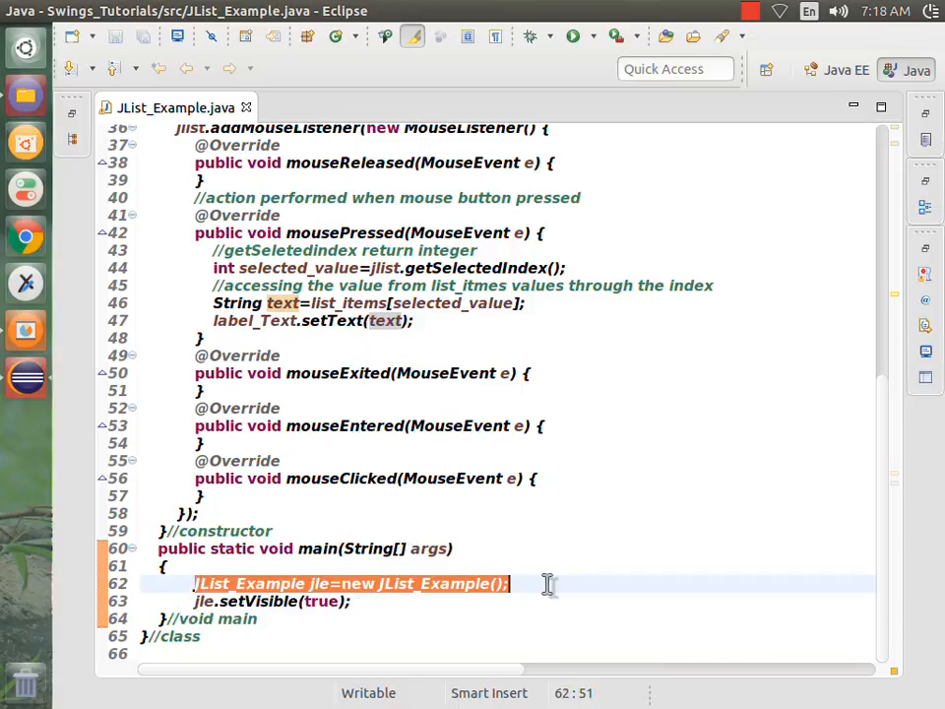
mouse_move(488, 601)
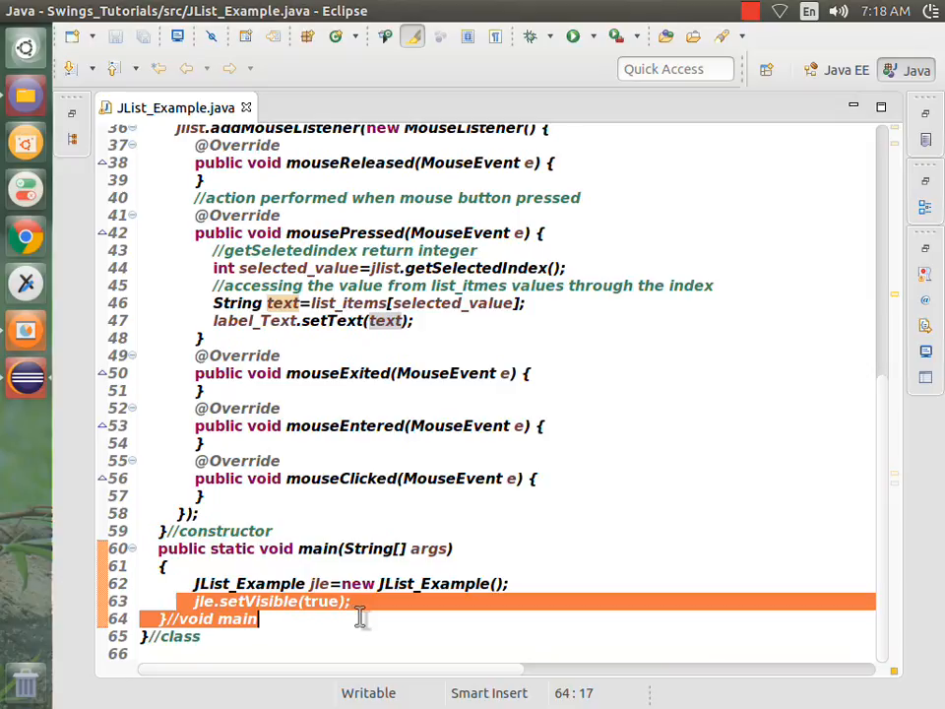
click(350, 601)
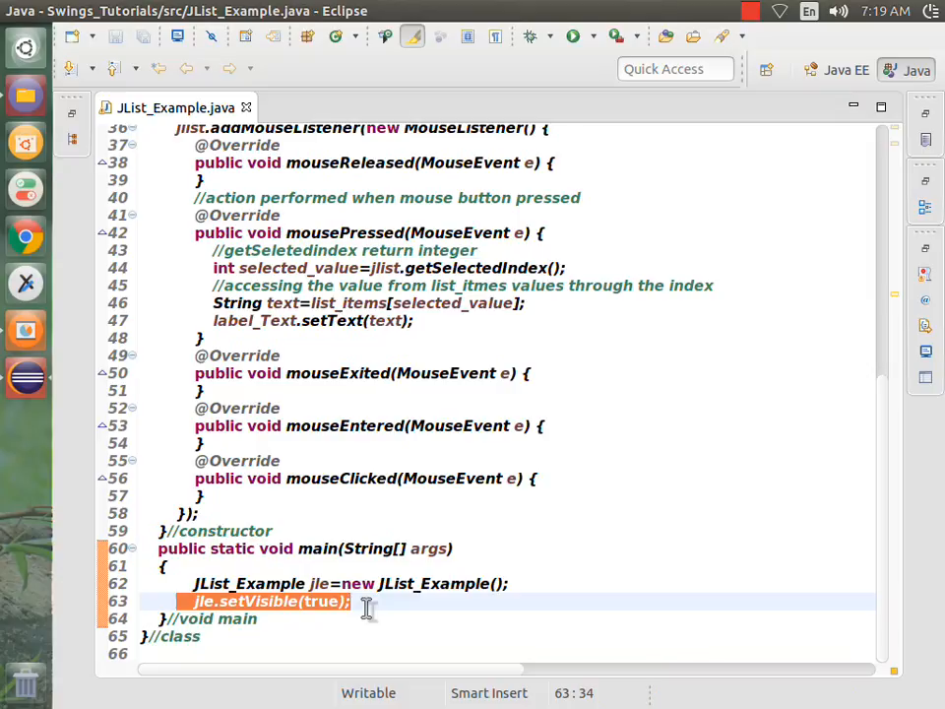
Step: Run the program and move the district list window to the screen centre
click(571, 37)
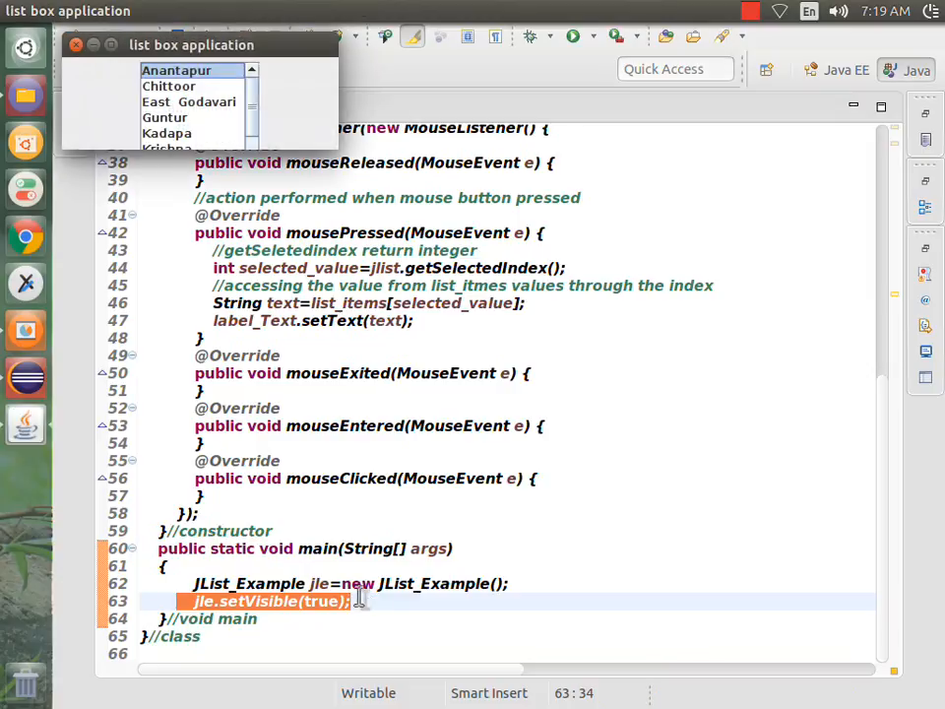
drag(191, 44, 387, 310)
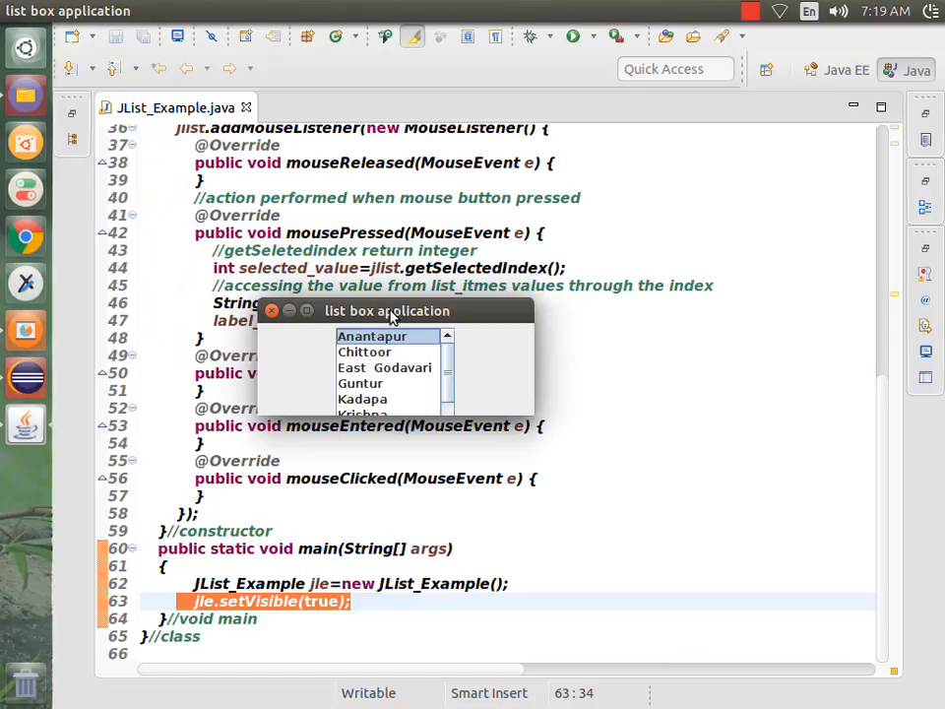
mouse_move(532, 414)
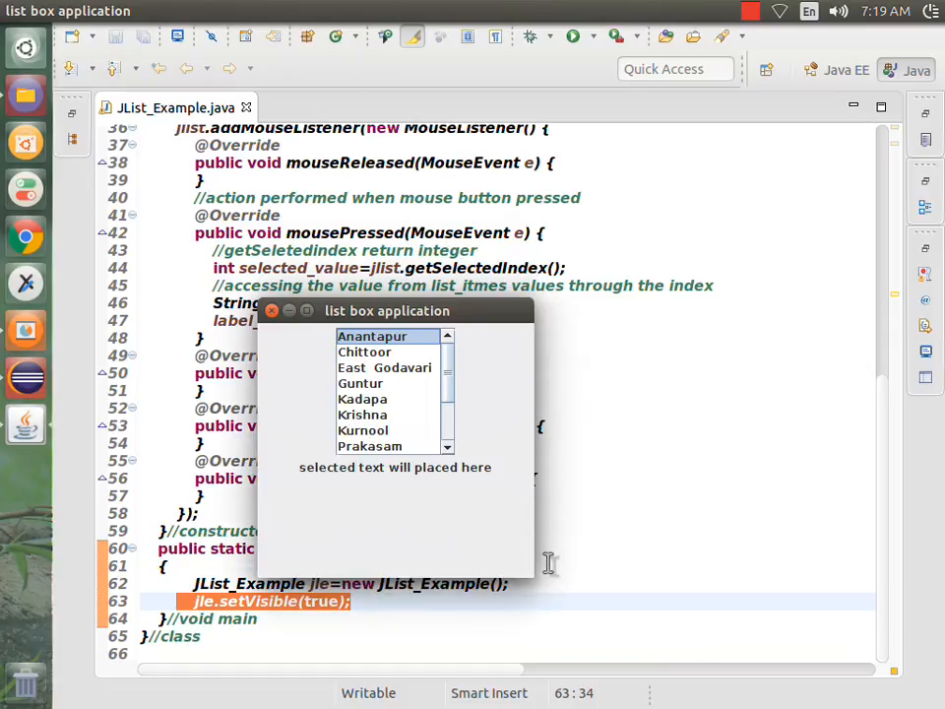
mouse_move(343, 480)
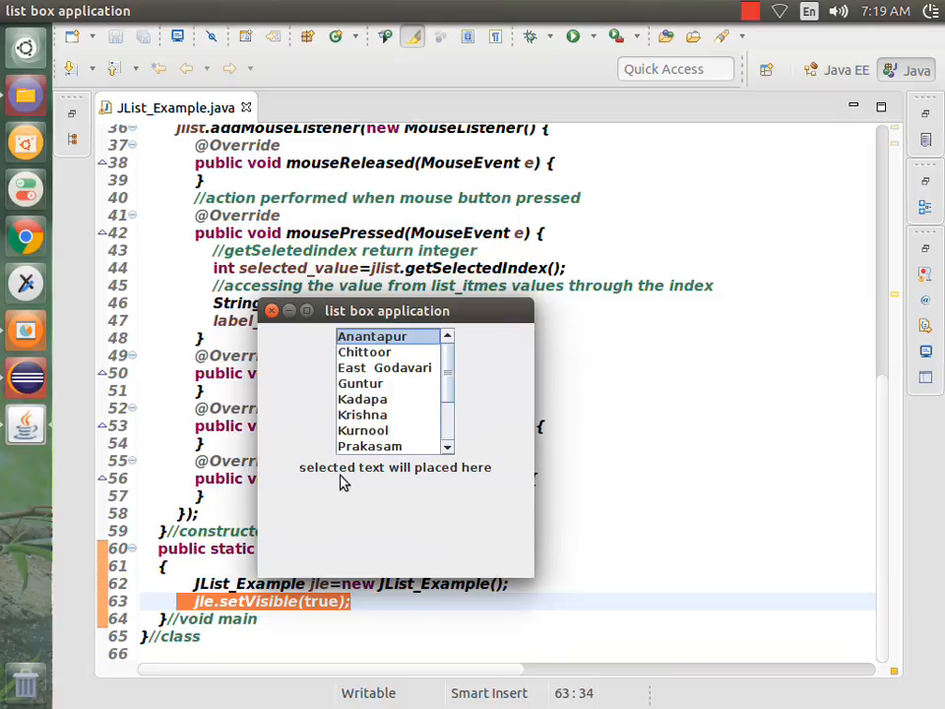
mouse_move(425, 486)
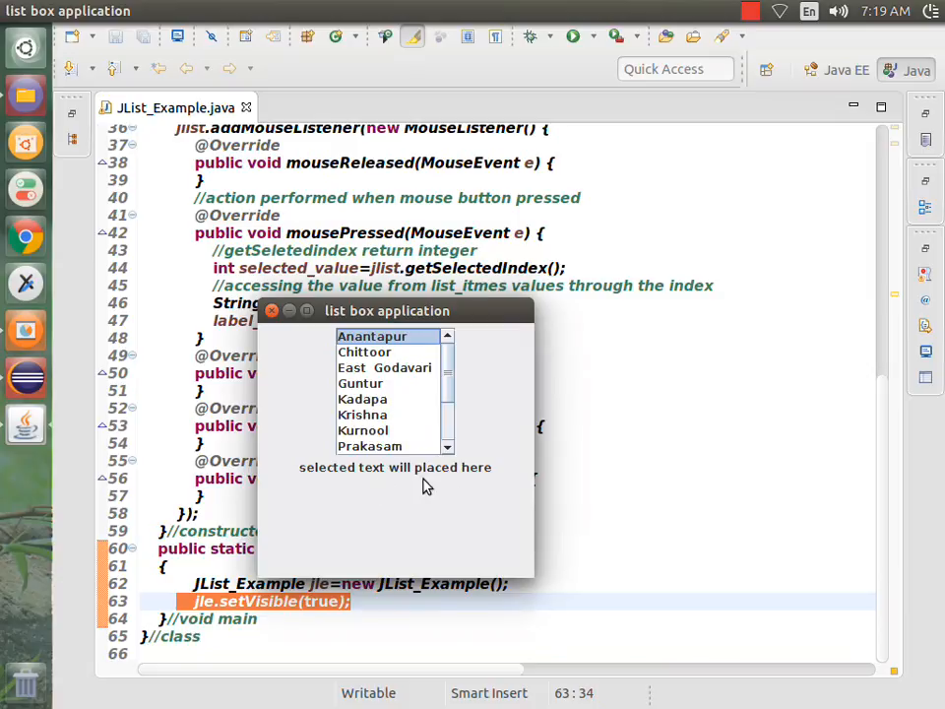
mouse_move(464, 486)
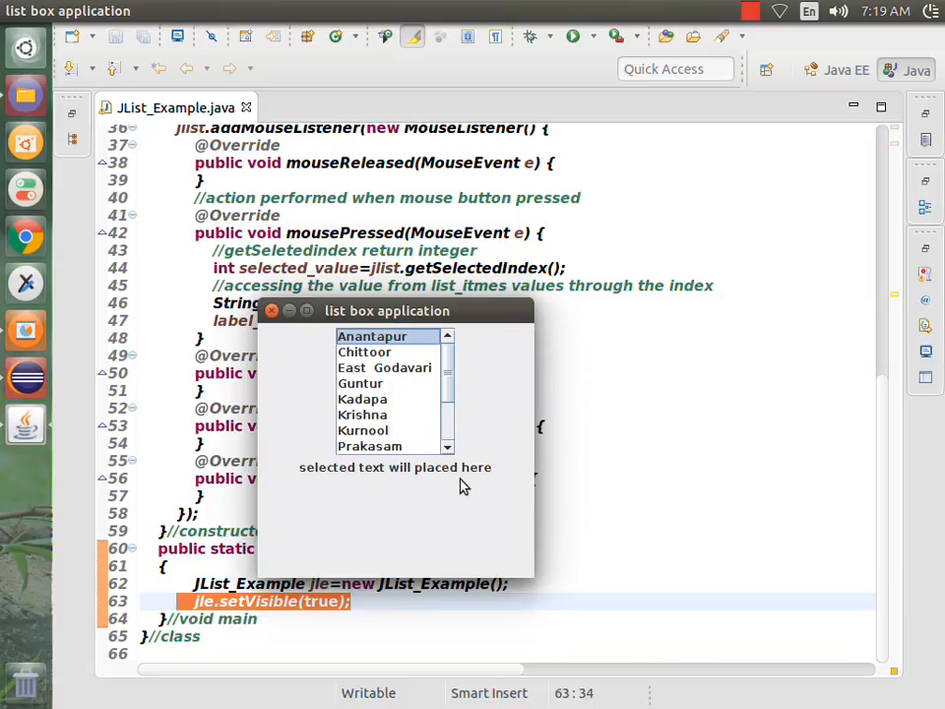
mouse_move(367, 371)
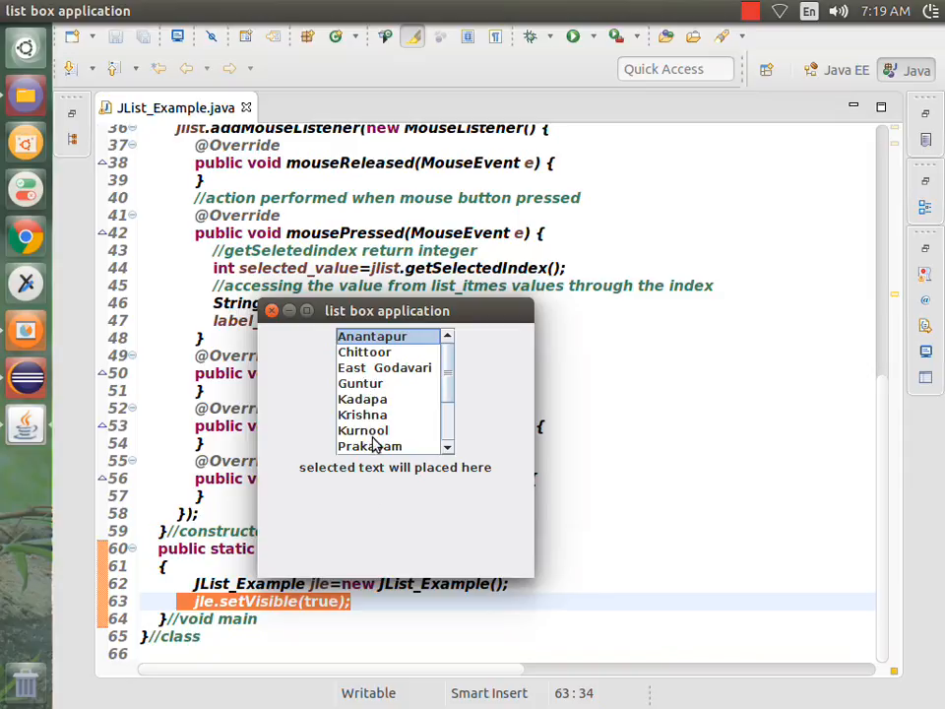
mouse_move(467, 479)
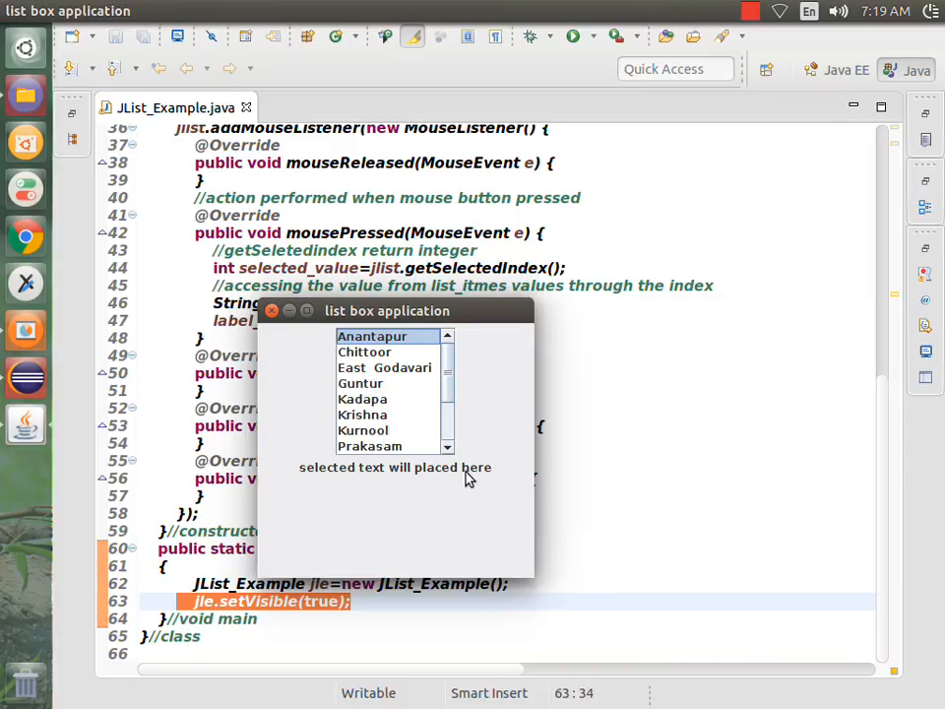
mouse_move(364, 389)
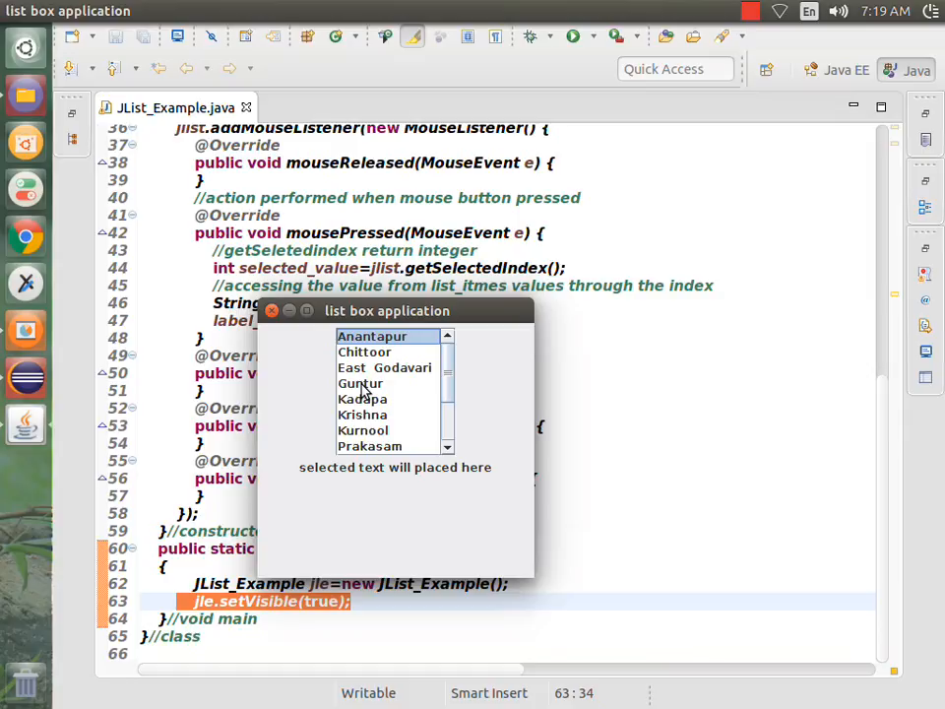
Step: Select Guntur, Kurnool, East Godavari, Srikakulam, then Nellore to update the label
click(361, 383)
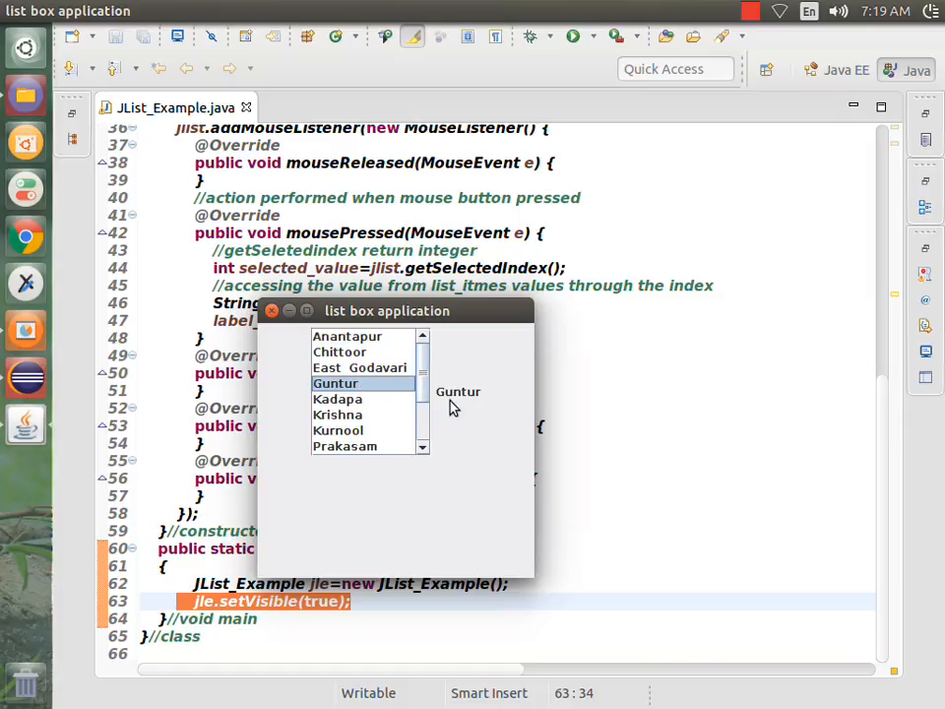
click(338, 430)
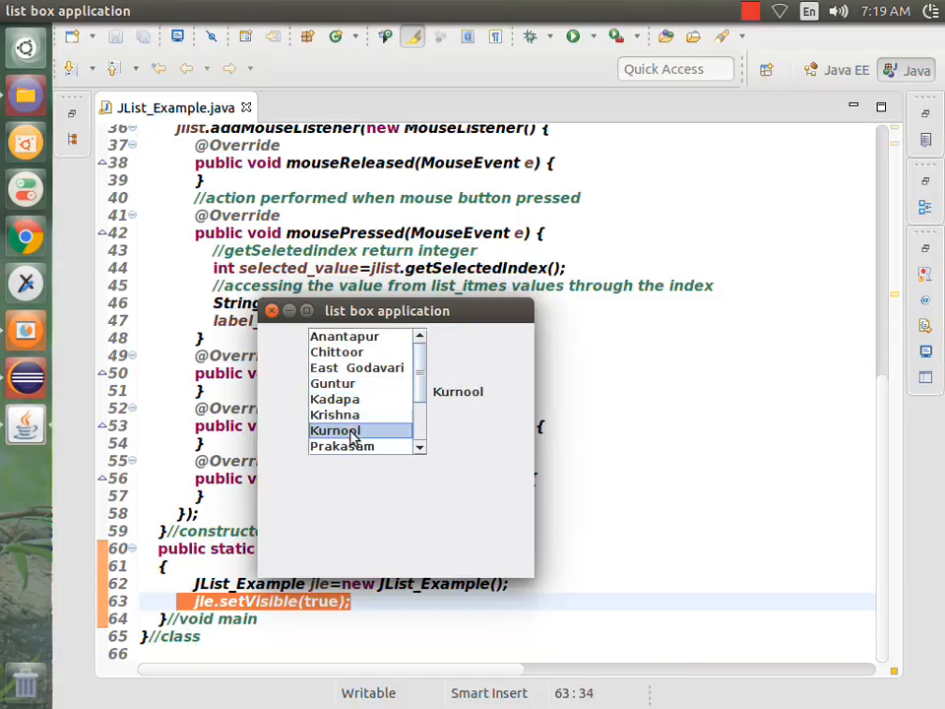
click(356, 367)
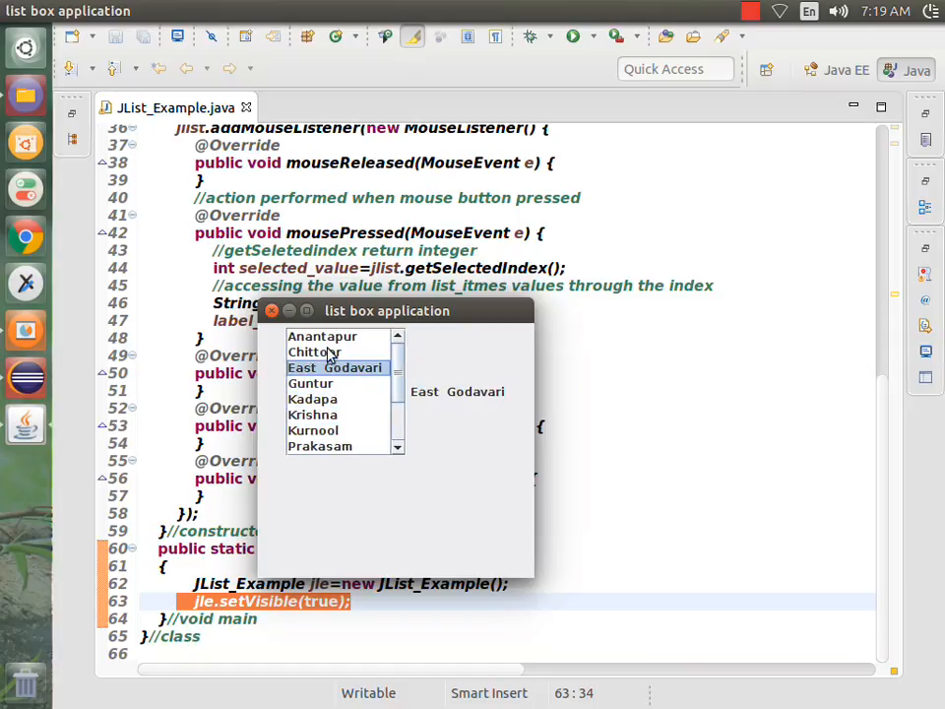
scroll(down, 3)
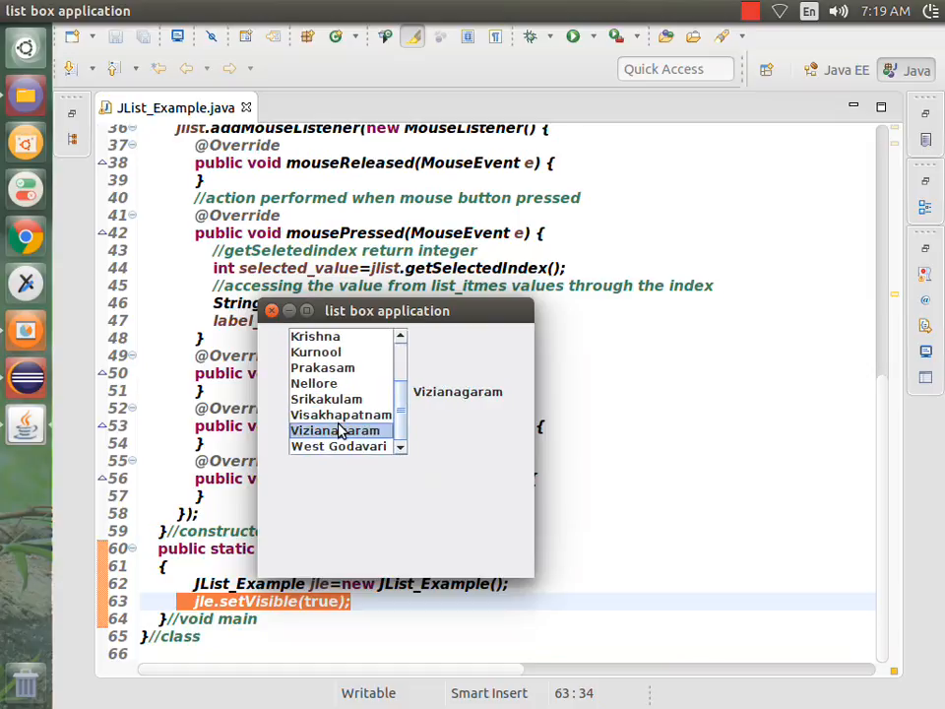
click(335, 399)
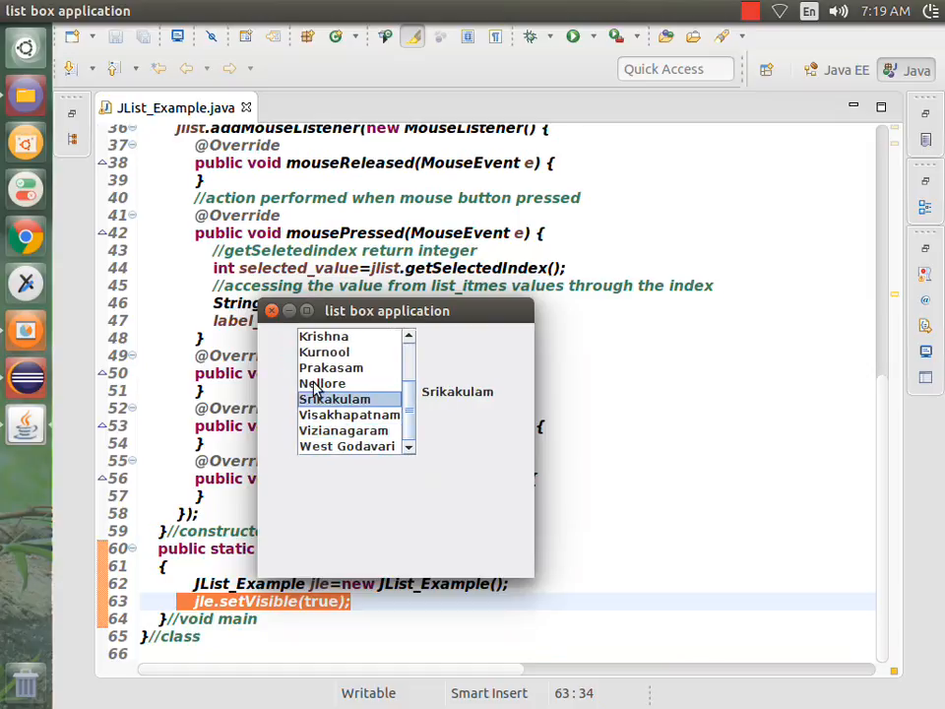
click(323, 383)
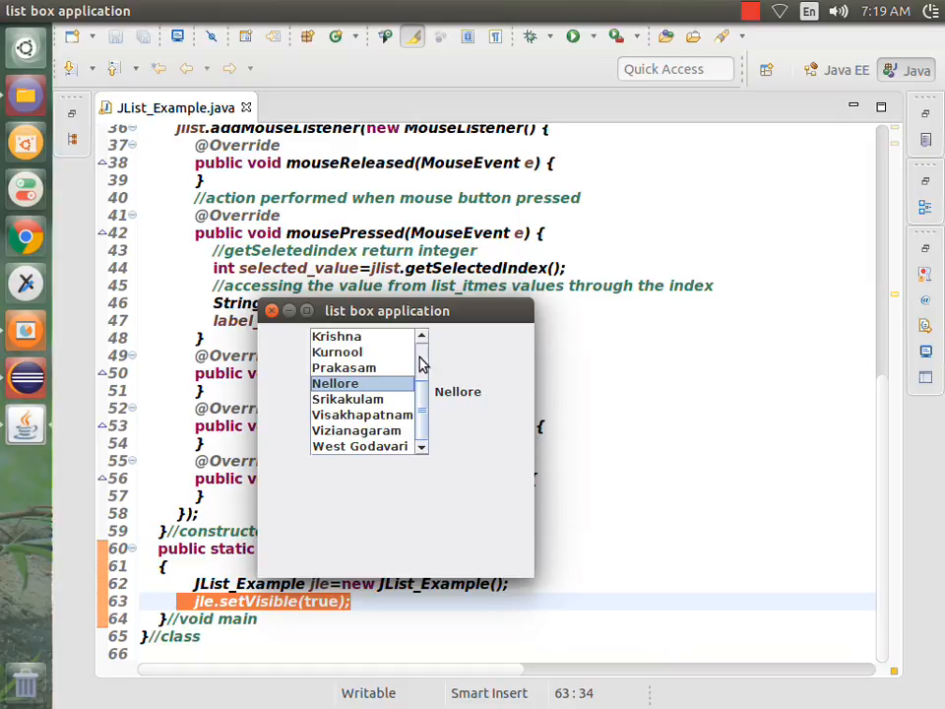
mouse_move(360, 365)
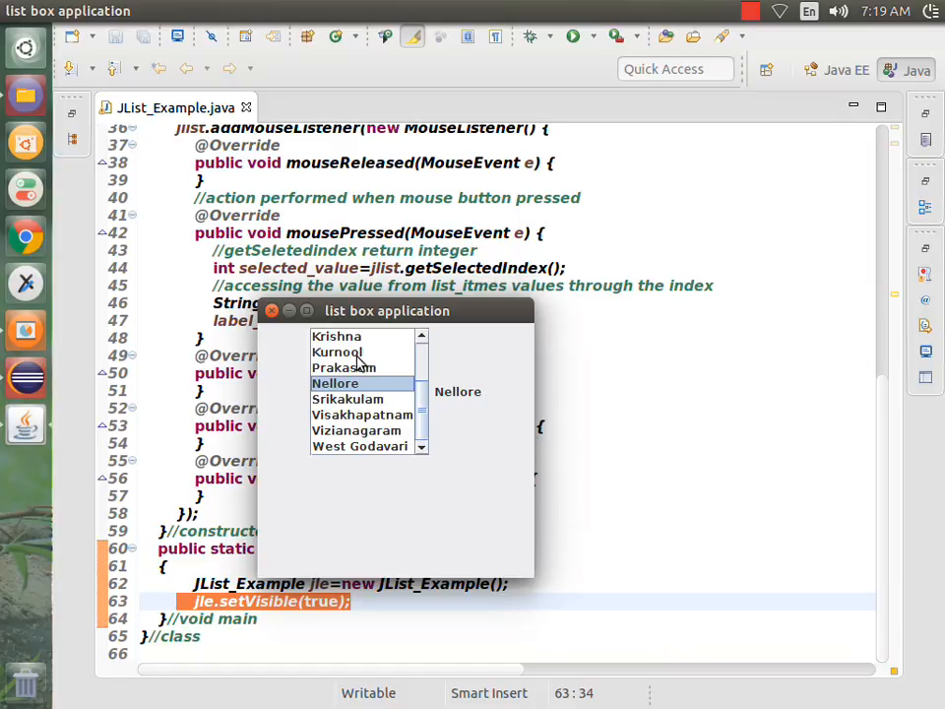